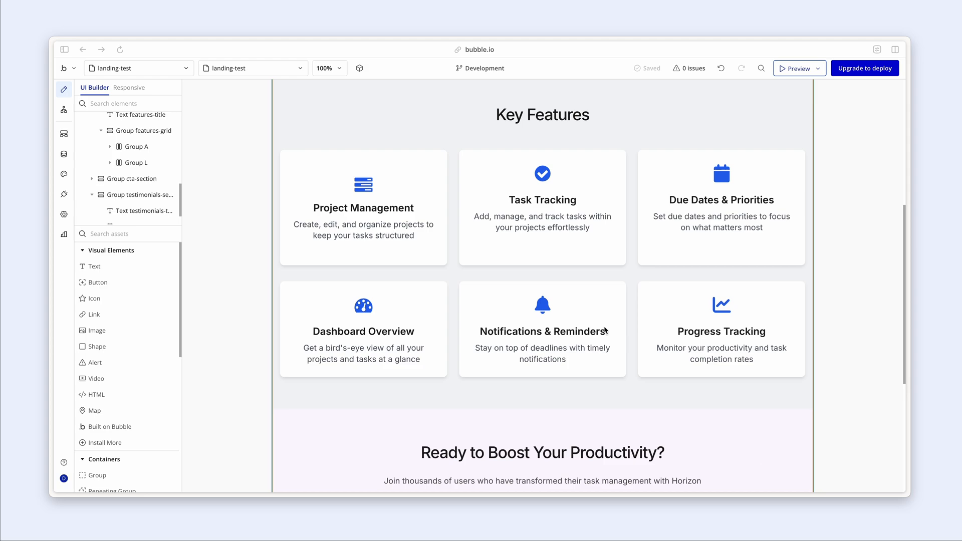
- Replace the Project Management card icon with Material's format_align_justify icon
click(363, 185)
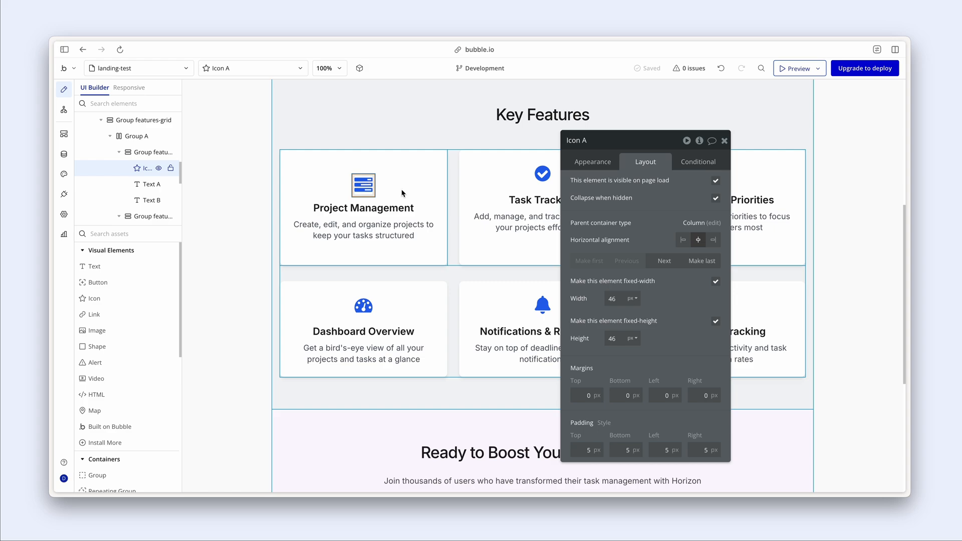
click(579, 163)
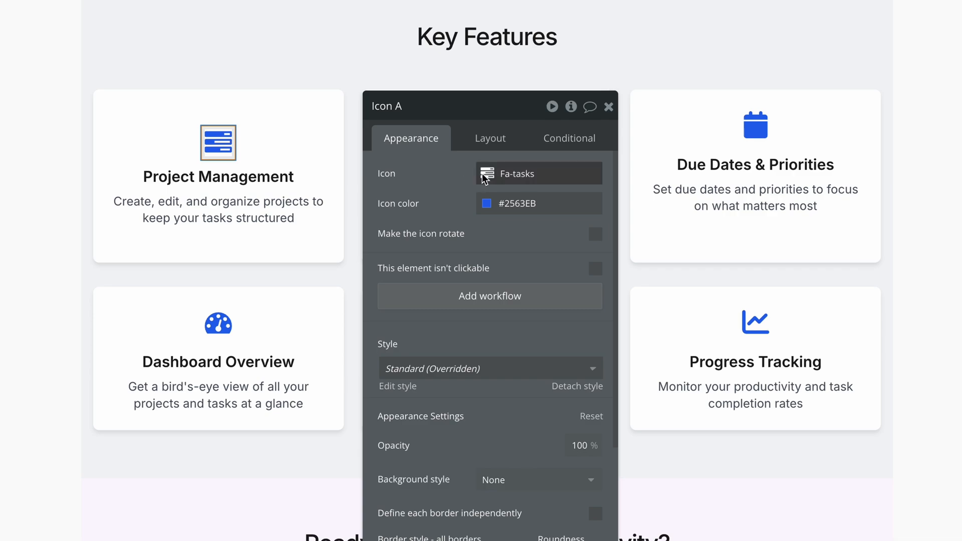
click(538, 173)
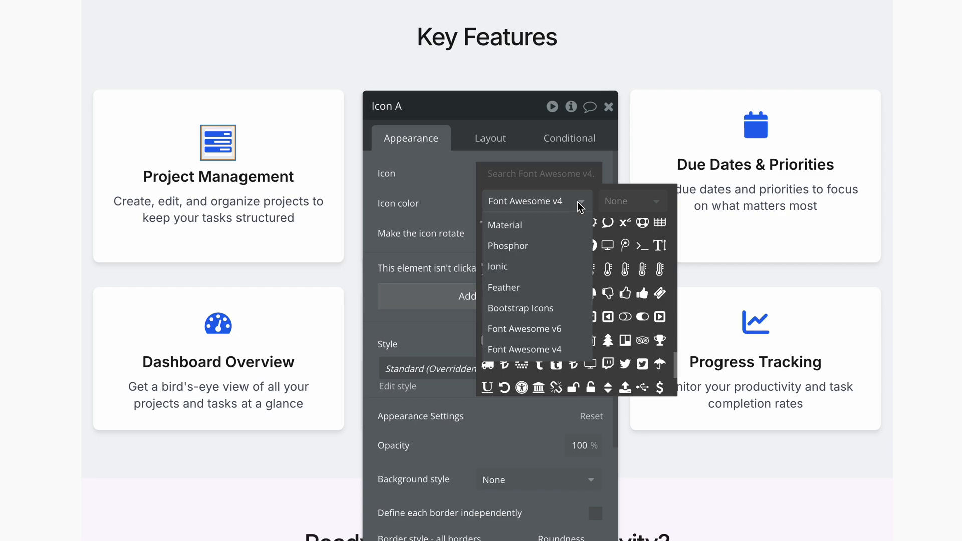
mouse_move(542, 225)
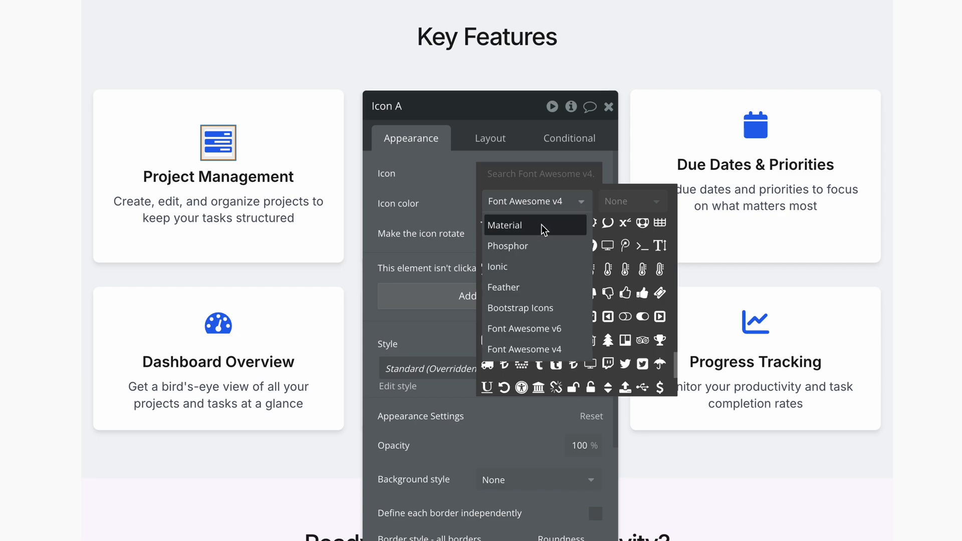
mouse_move(546, 232)
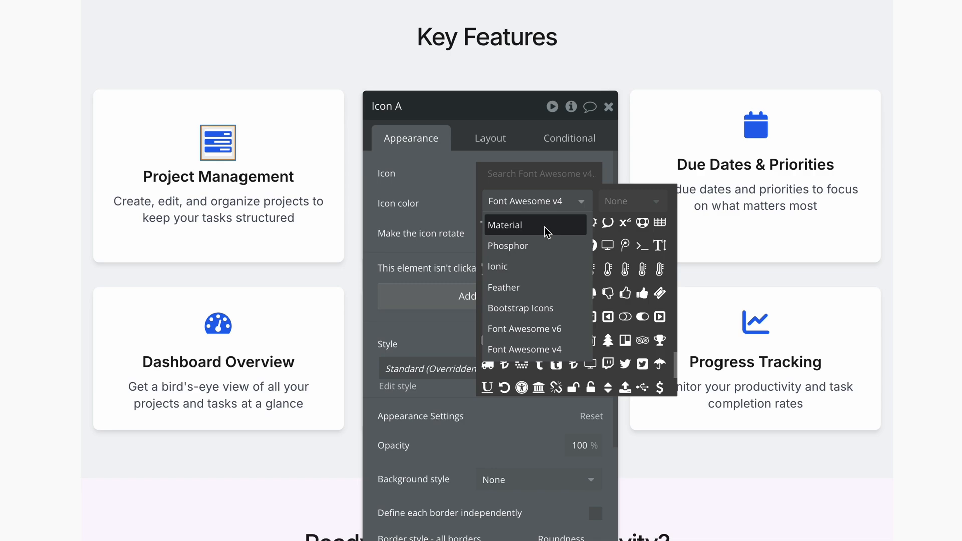
click(506, 225)
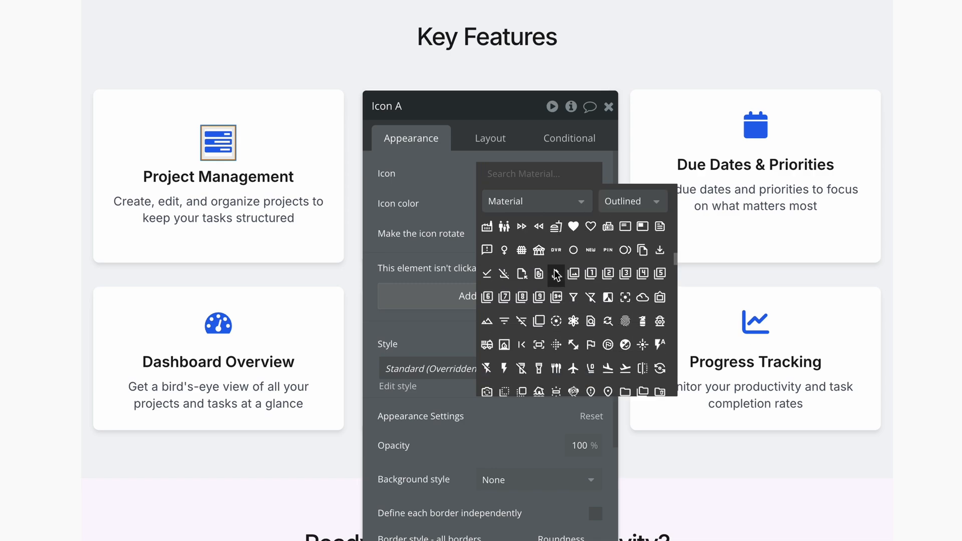
scroll(down, 3)
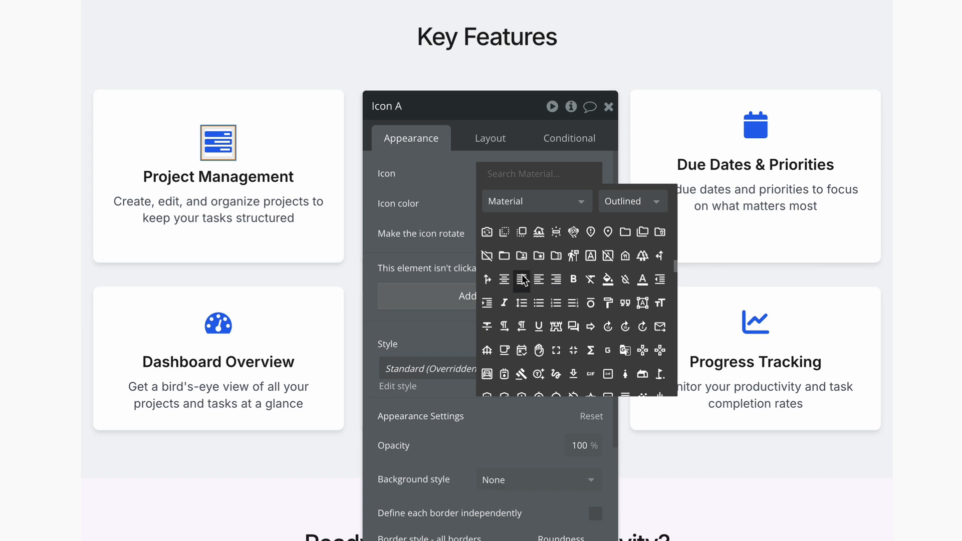
click(521, 280)
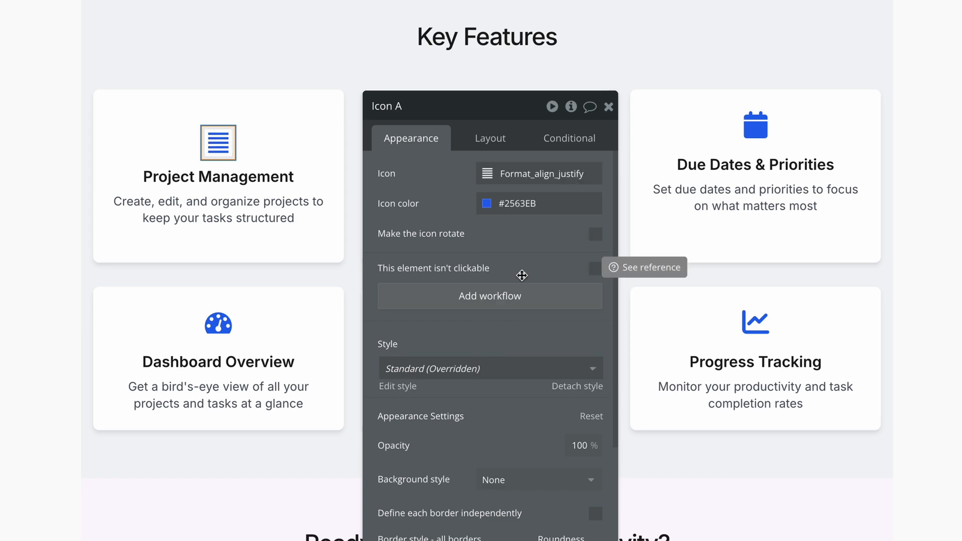
mouse_move(499, 252)
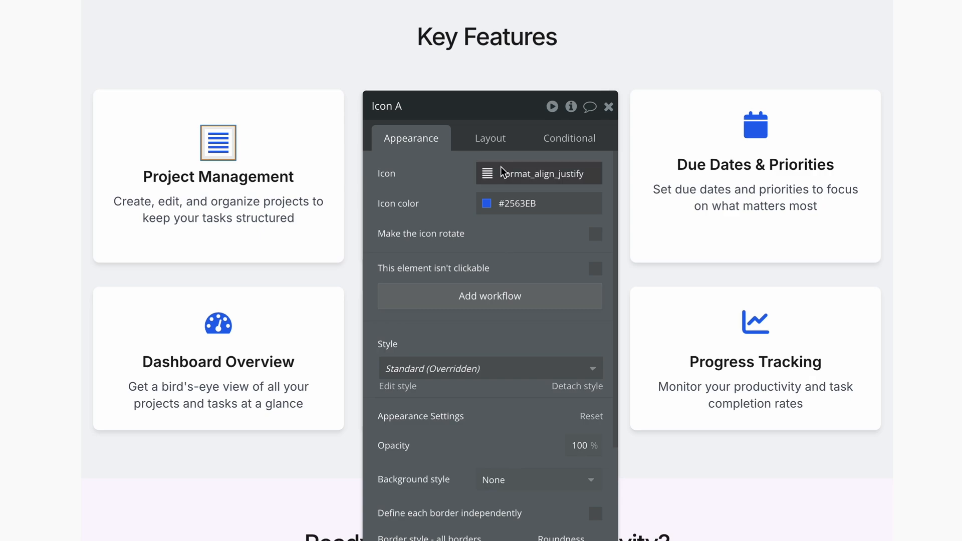
- Browse the Phosphor icon library for the card icon and set its weight to Fill
click(538, 173)
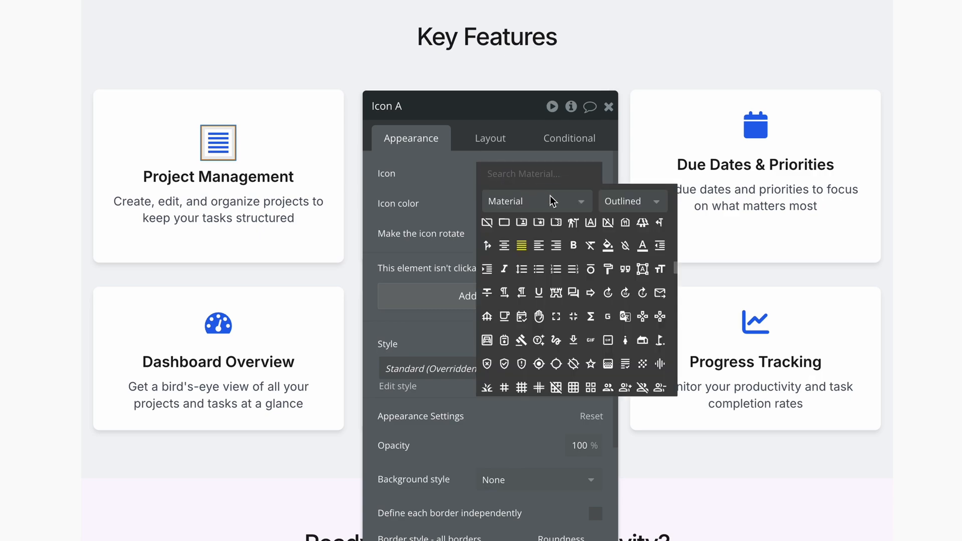
click(533, 200)
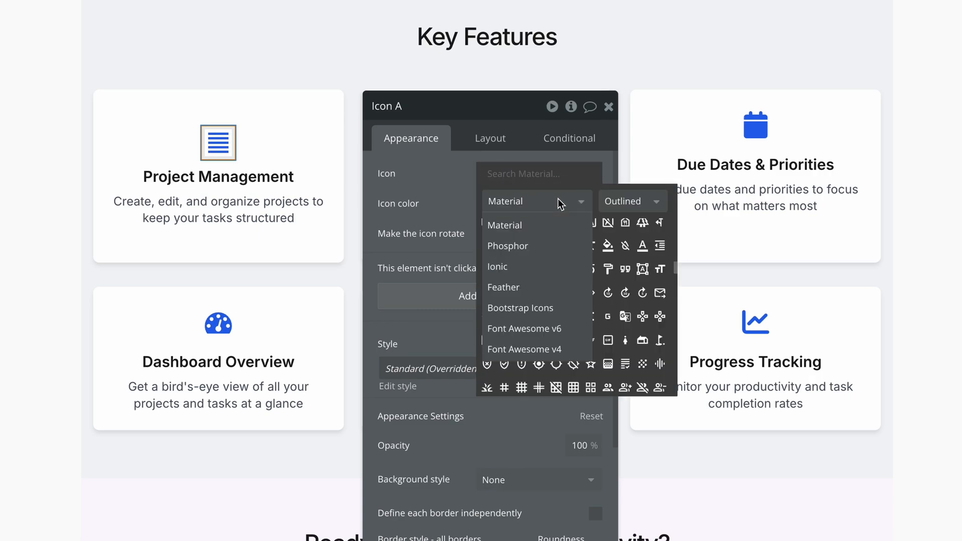
mouse_move(535, 246)
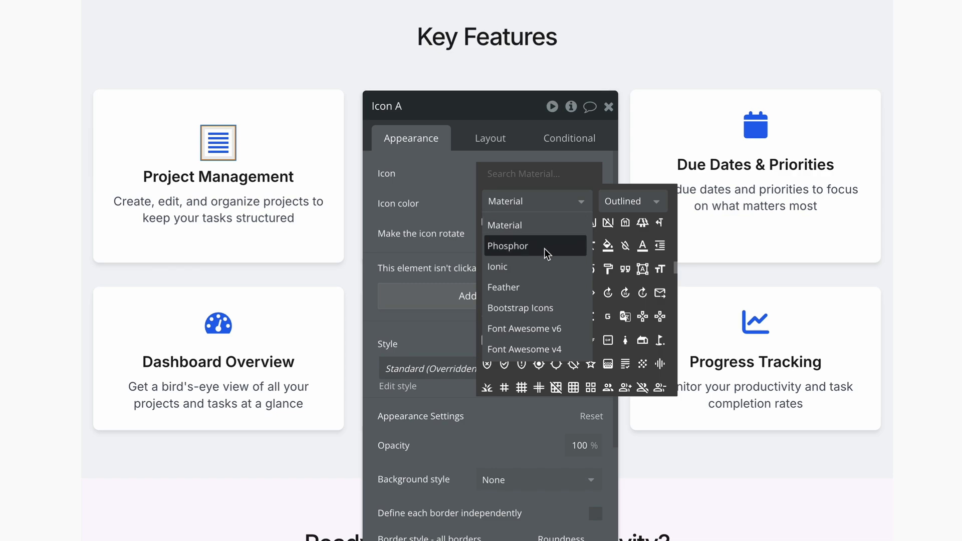
click(508, 246)
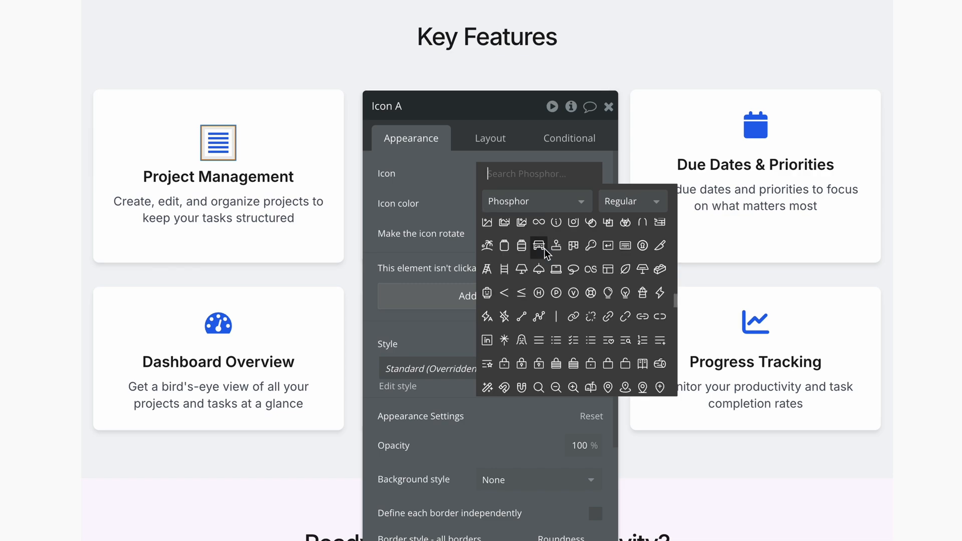
scroll(down, 3)
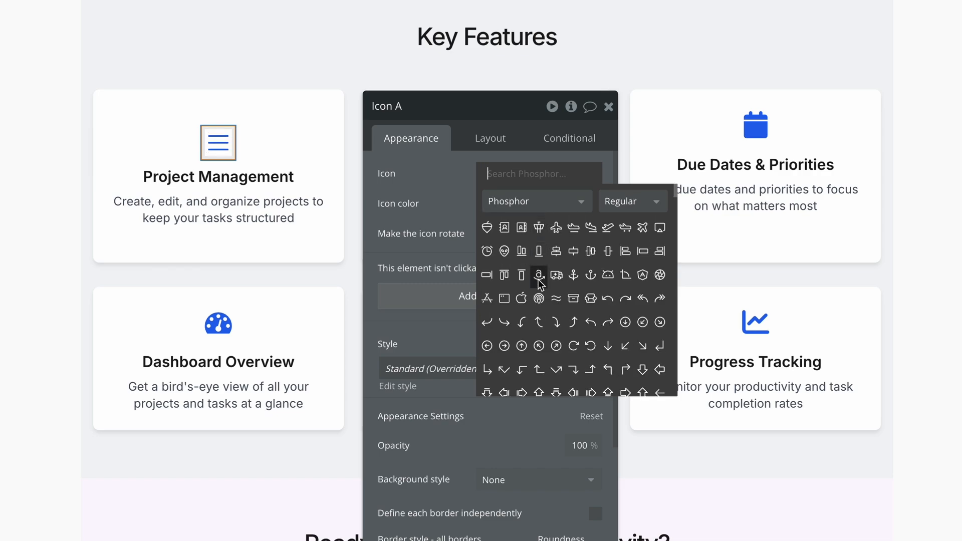
scroll(down, 3)
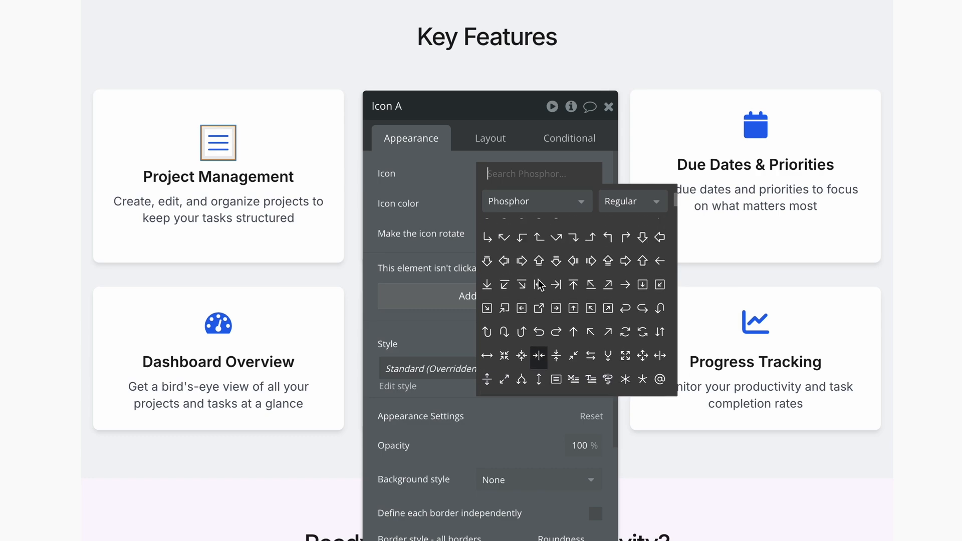
scroll(up, 3)
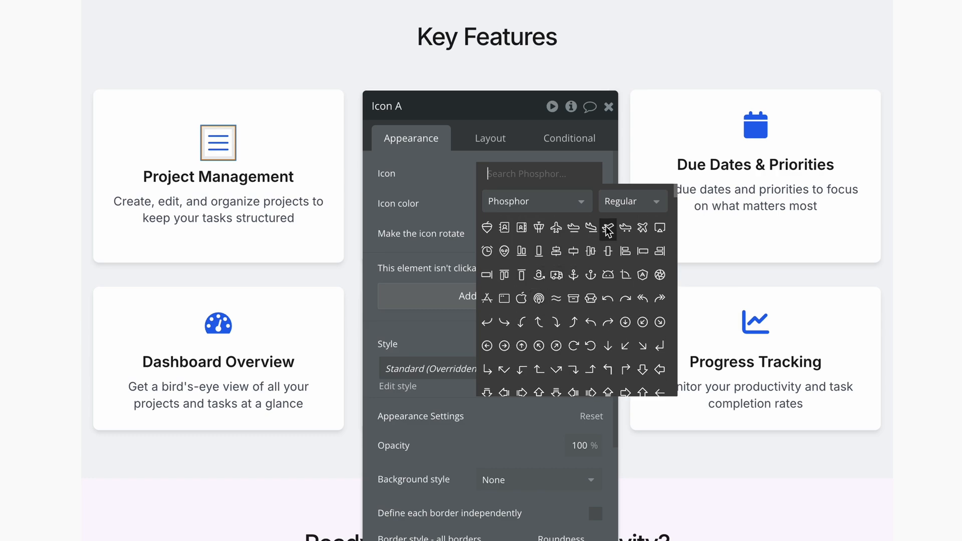
mouse_move(649, 207)
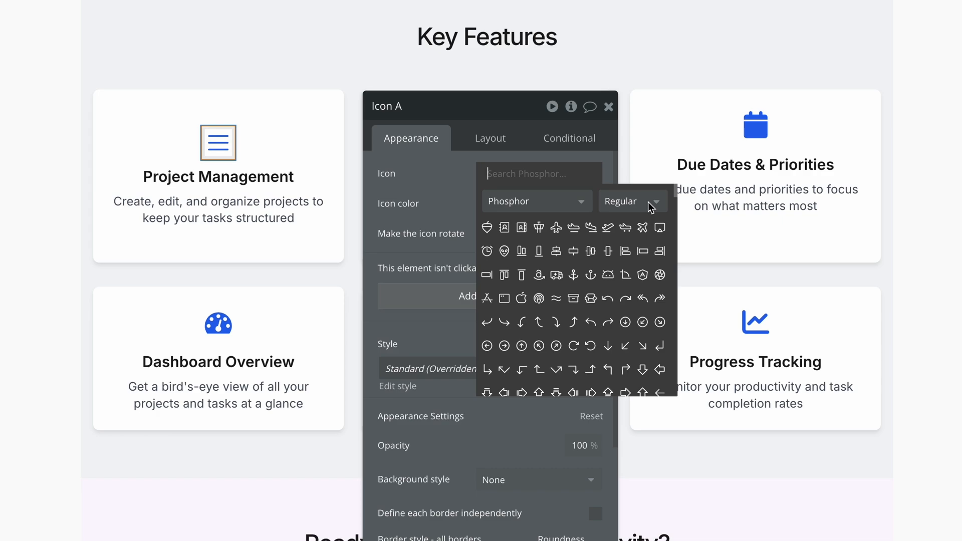
click(632, 200)
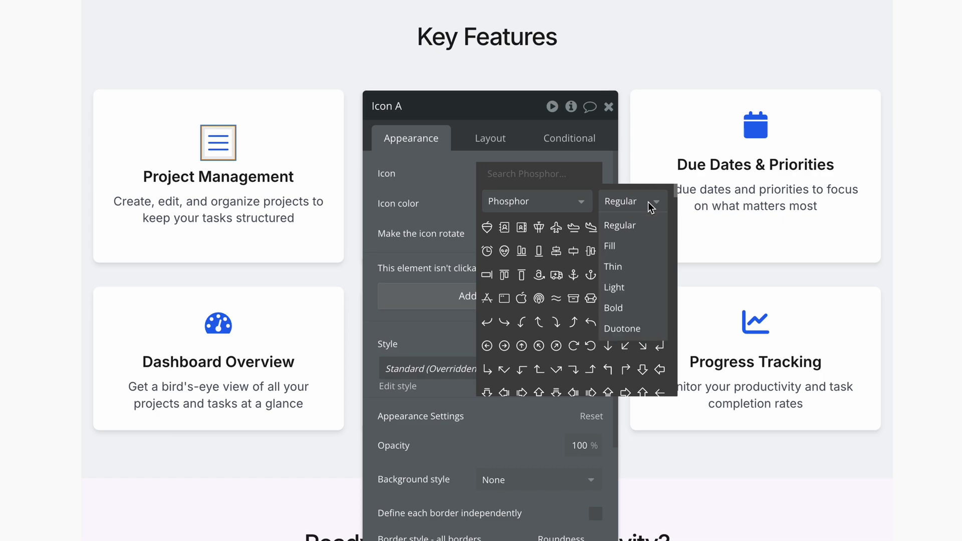
mouse_move(631, 246)
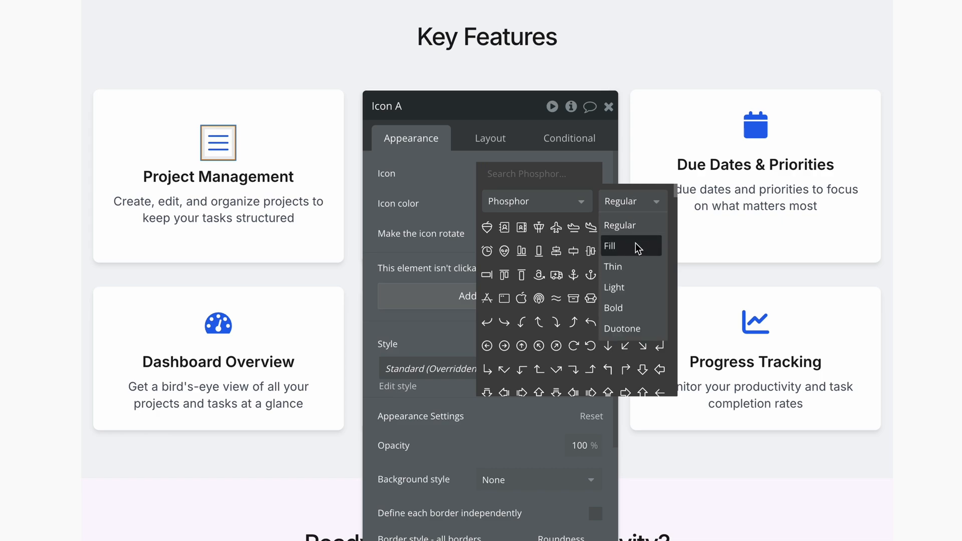
click(611, 246)
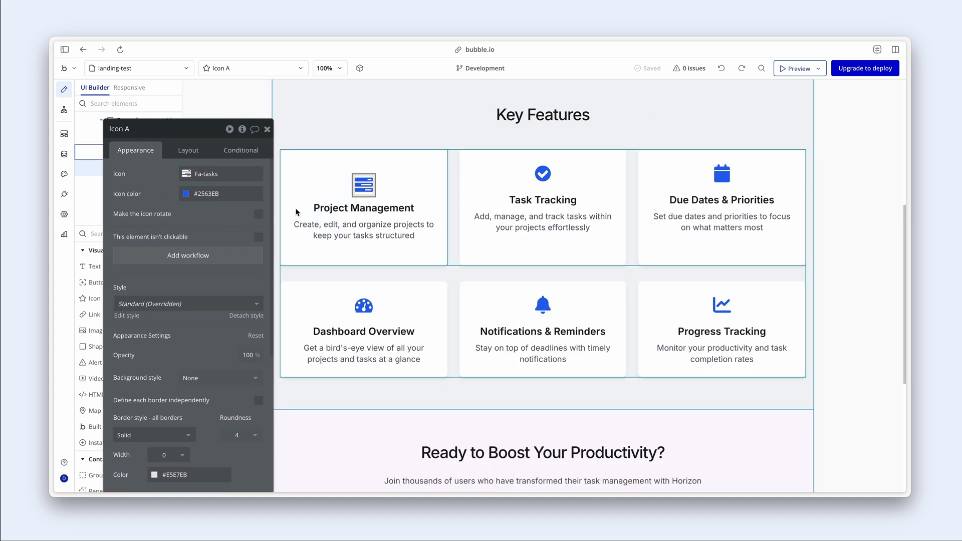
- Color all six feature card icons with the purple Primary color variable
click(543, 174)
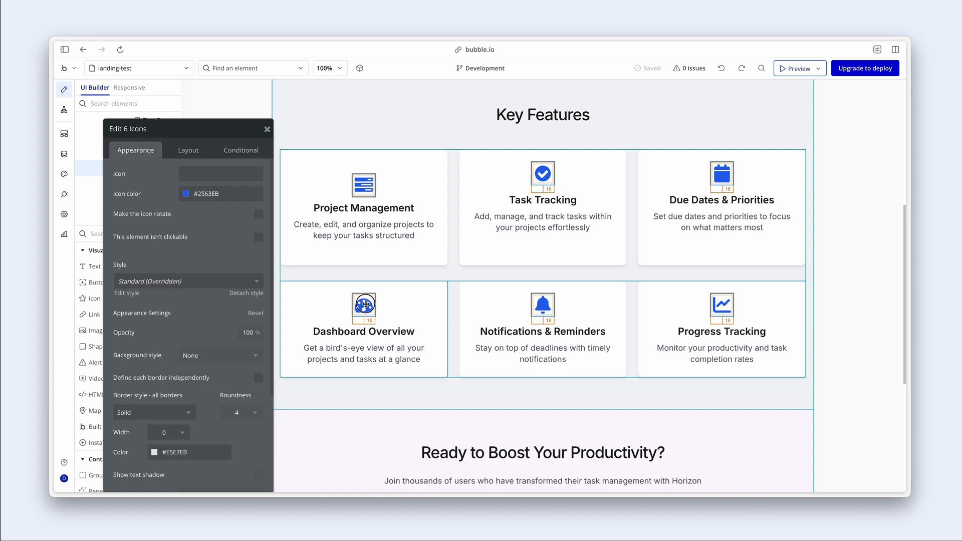
click(185, 194)
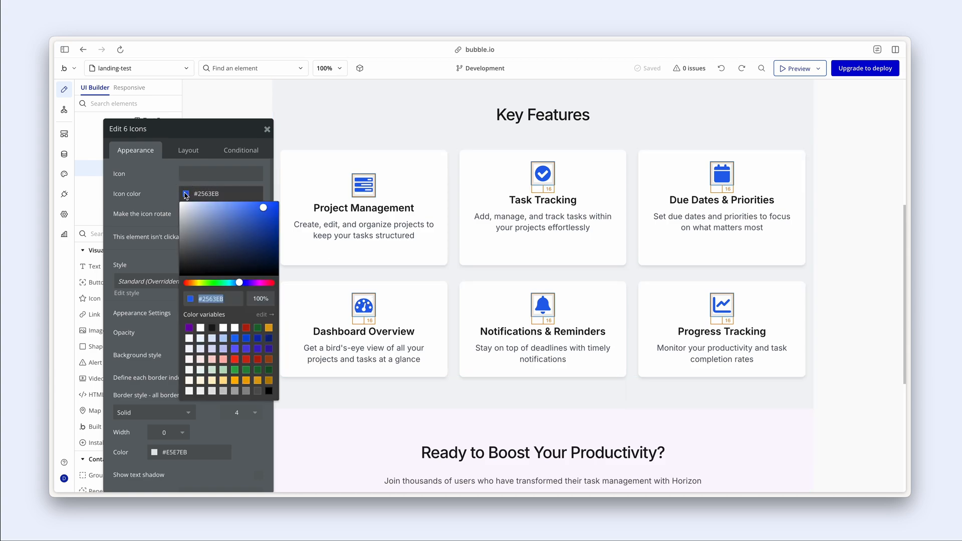
click(191, 328)
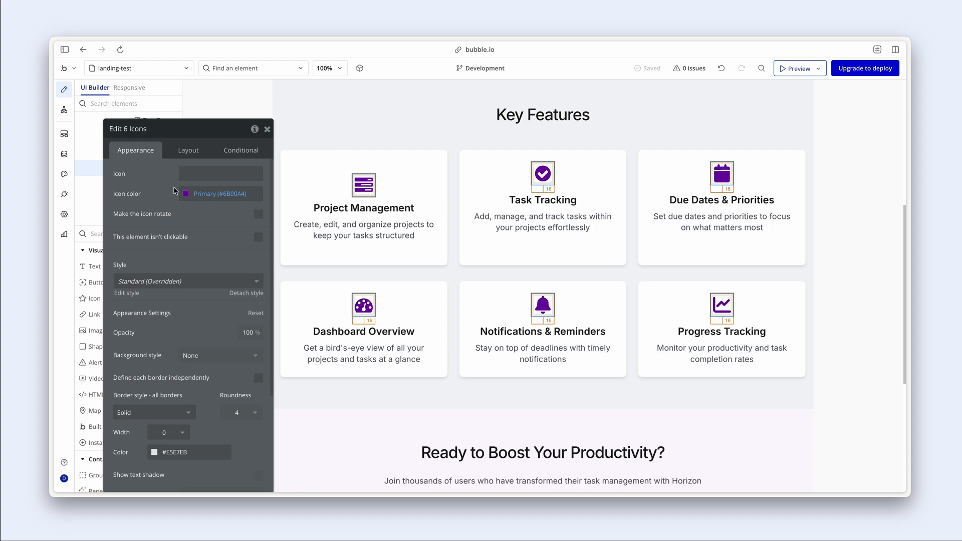
- Size the feature icons to a fixed 32 px and reselect the Project Management icon
click(188, 150)
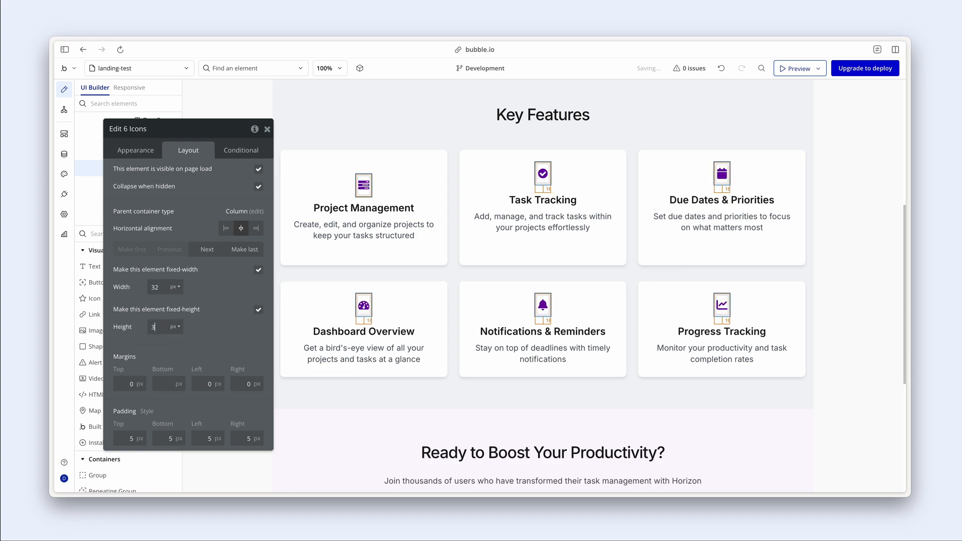
text(32)
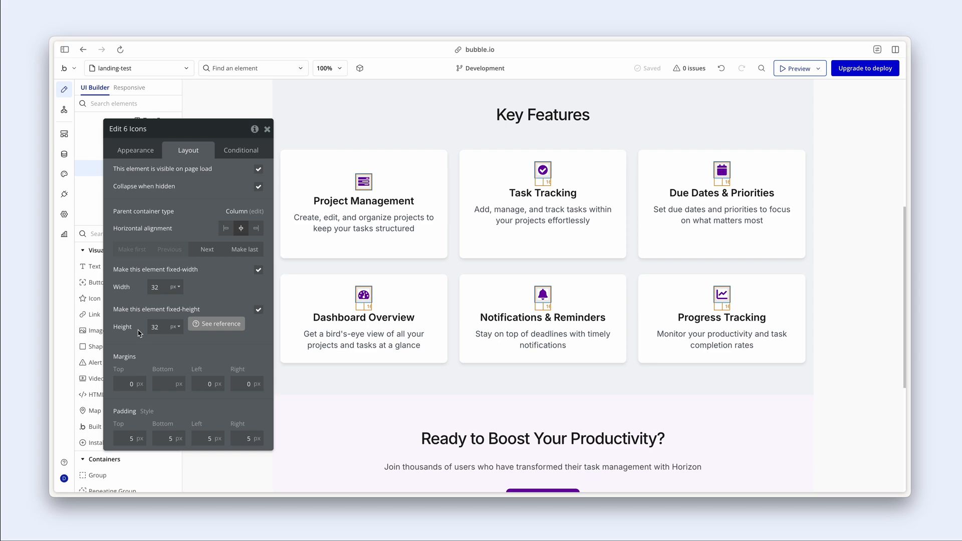
mouse_move(166, 319)
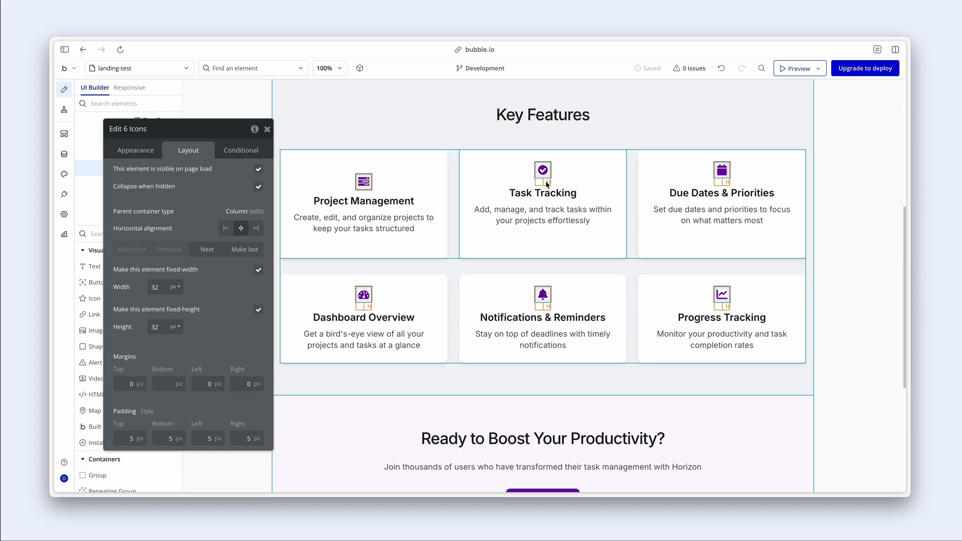
mouse_move(480, 184)
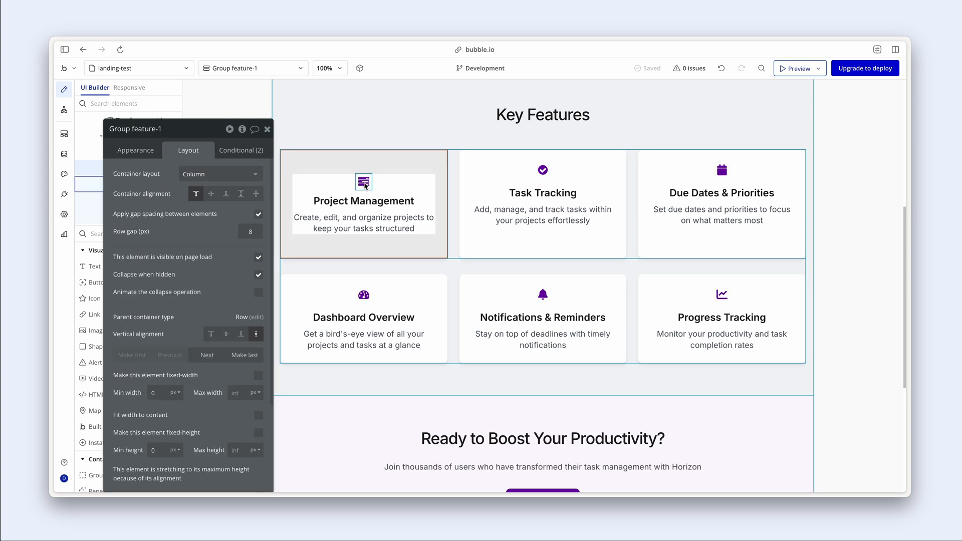
click(363, 181)
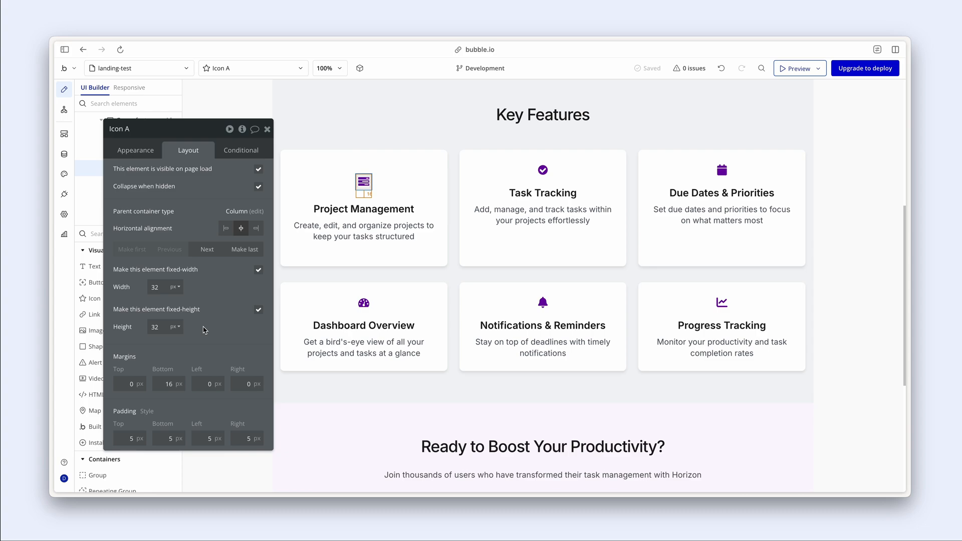
mouse_move(296, 251)
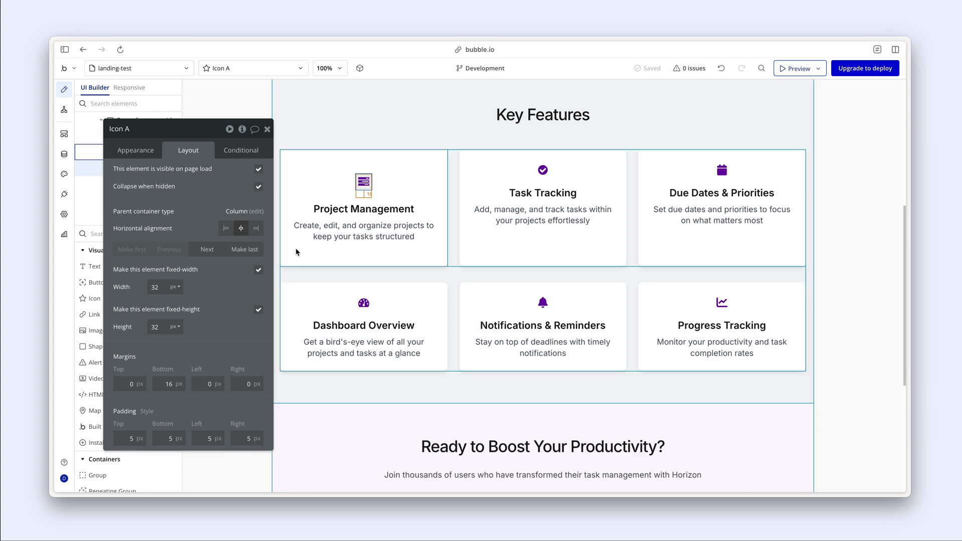
- Change the six card titles' font weight from 600 to 500 Medium
click(363, 209)
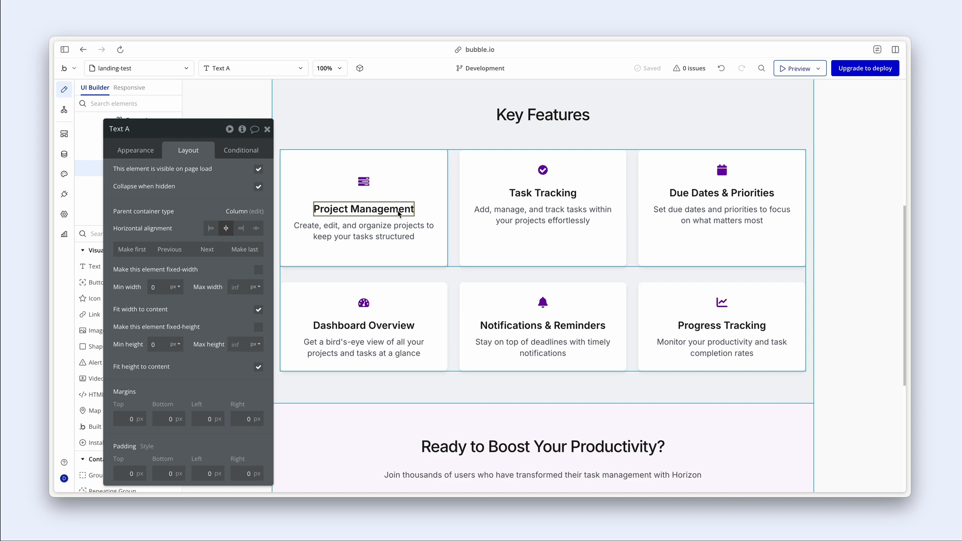
click(721, 194)
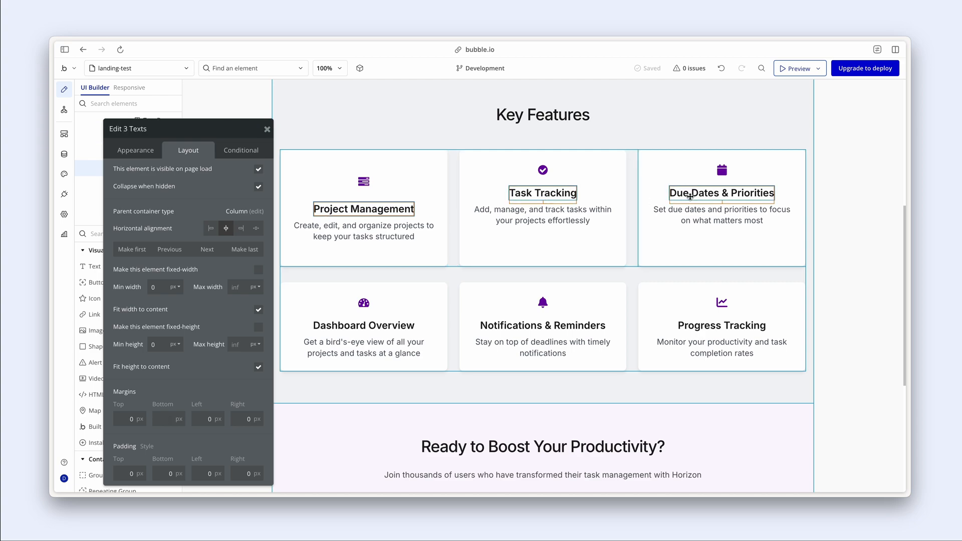
click(542, 326)
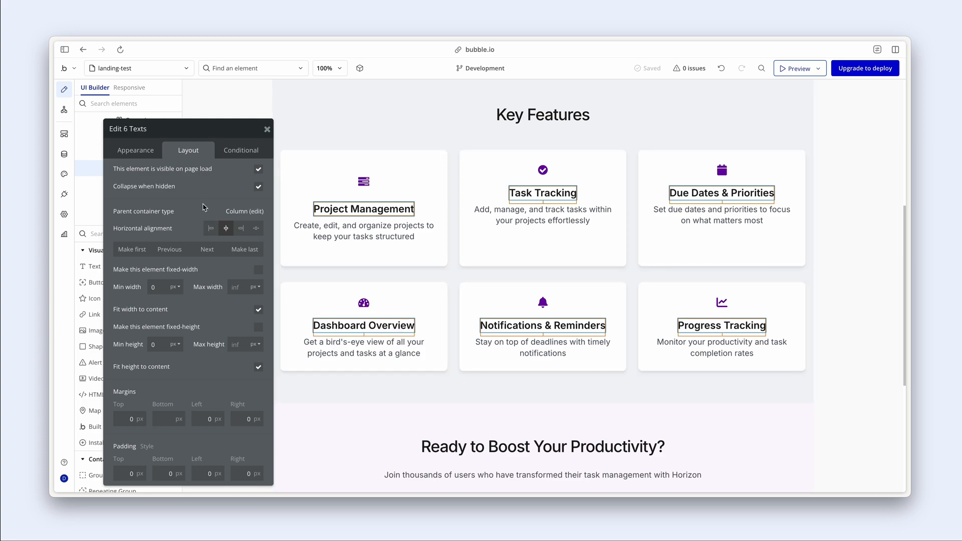
click(141, 121)
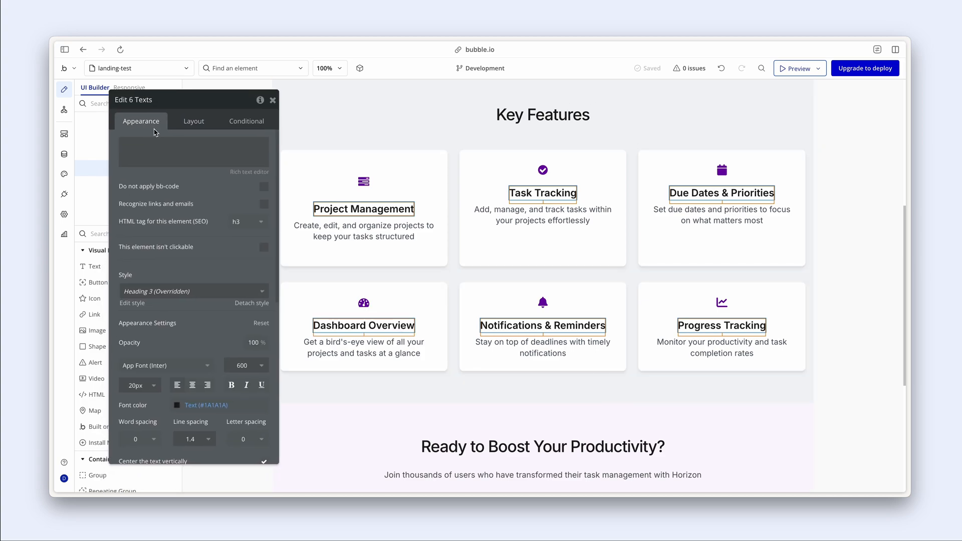
scroll(down, 3)
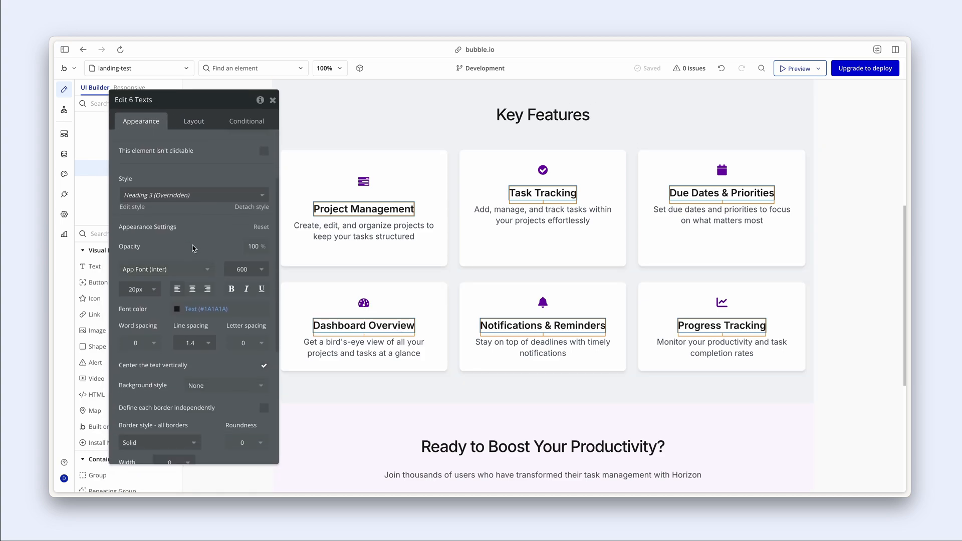
mouse_move(130, 206)
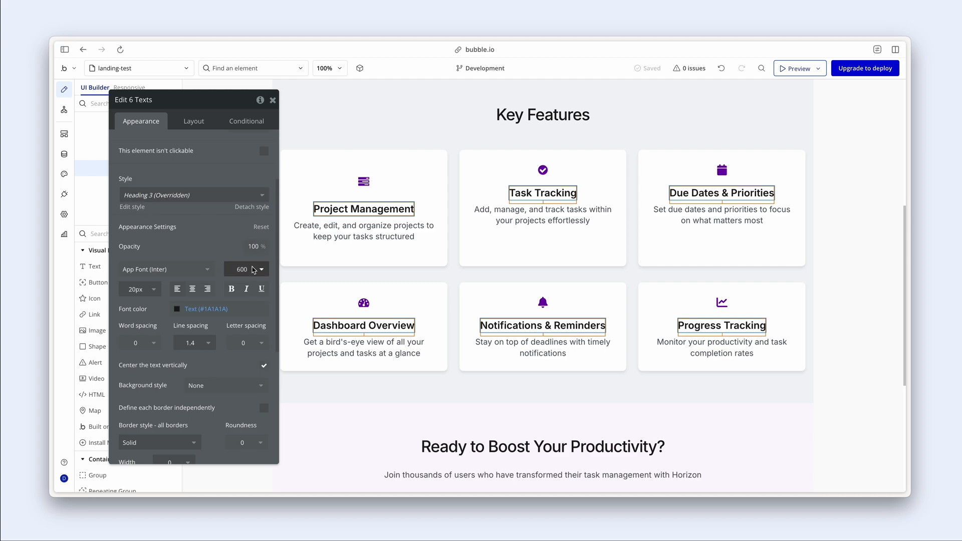
click(247, 269)
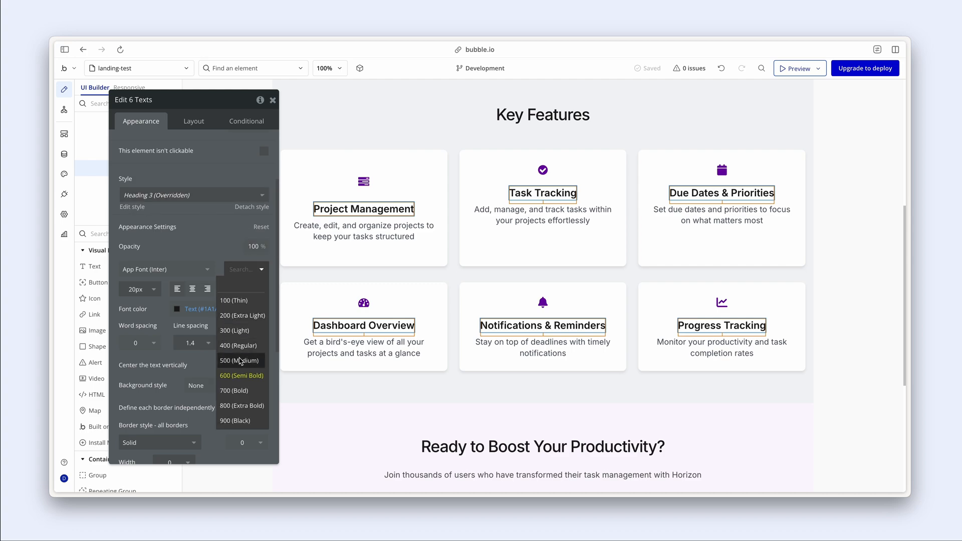
click(240, 361)
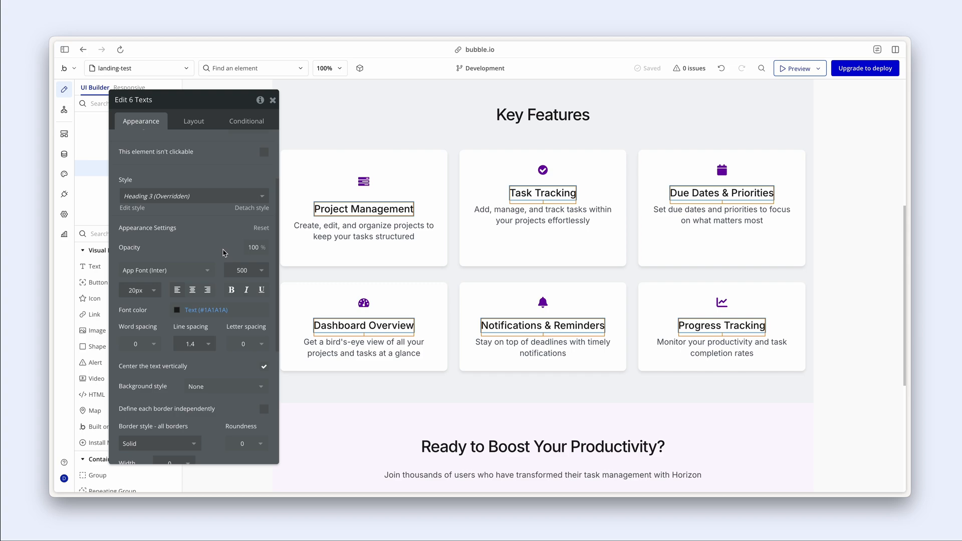
click(363, 208)
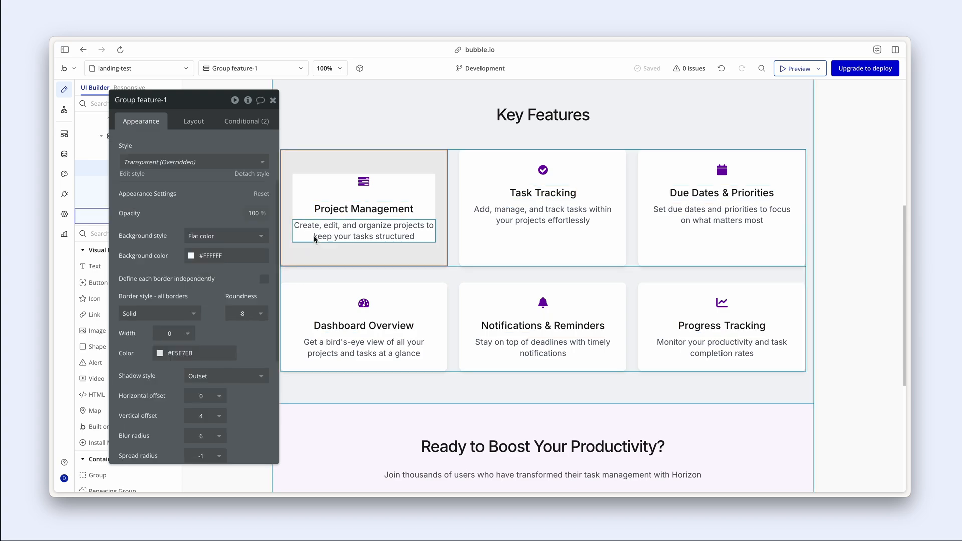
click(363, 209)
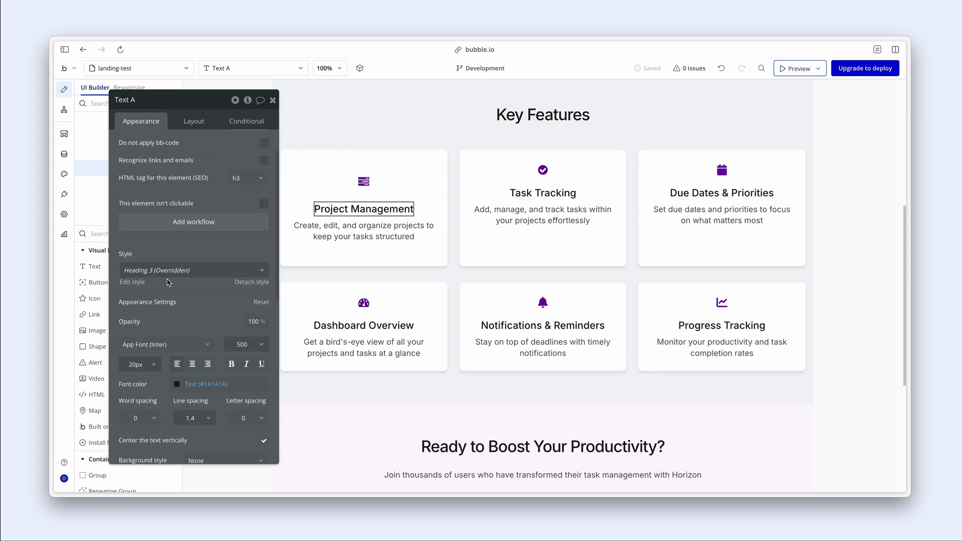
- Apply Heading 5 to the Project Management title and set Heading 5's weight to 500 Medium
click(194, 270)
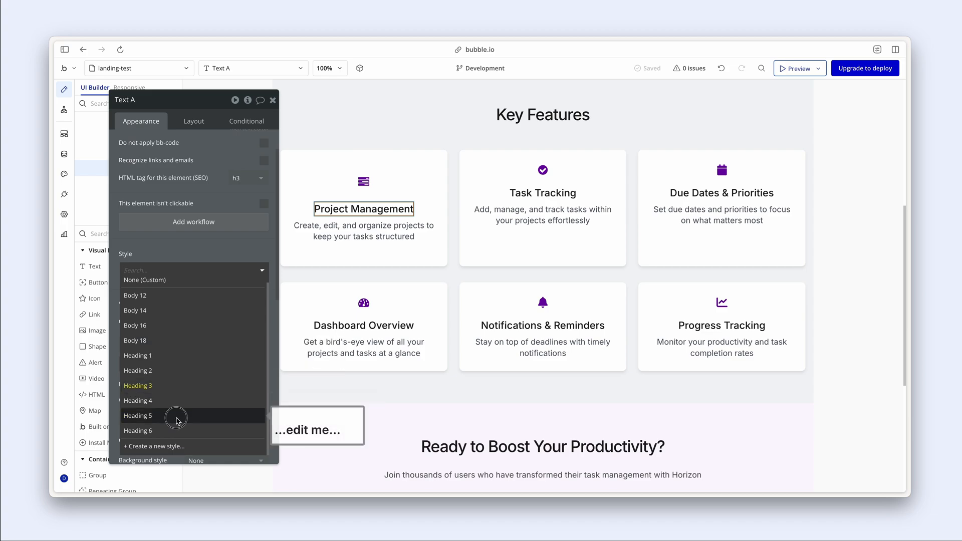
click(139, 415)
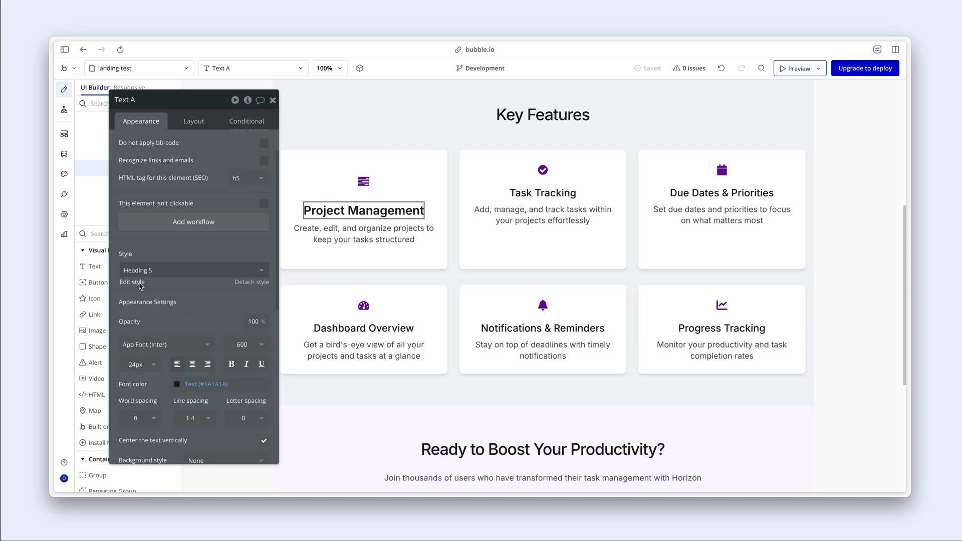
click(131, 282)
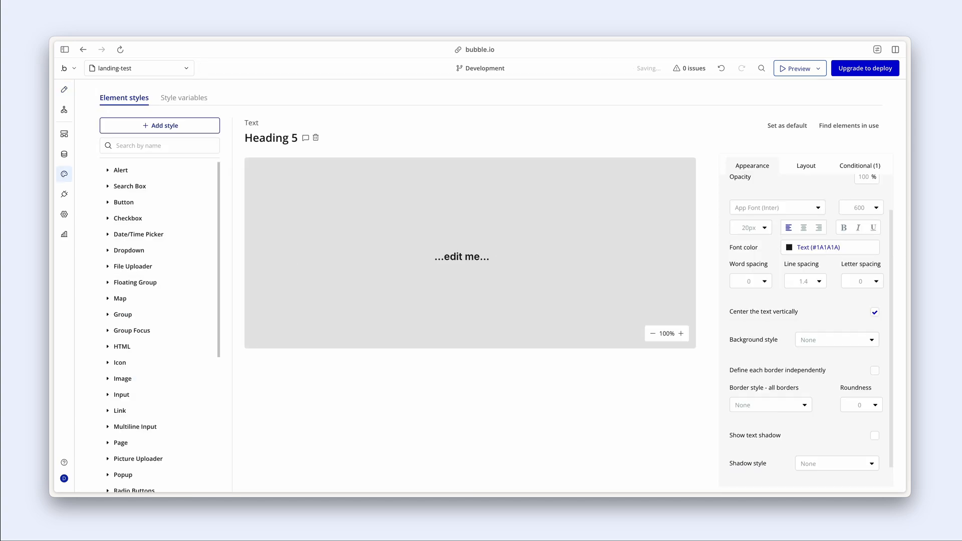
click(859, 207)
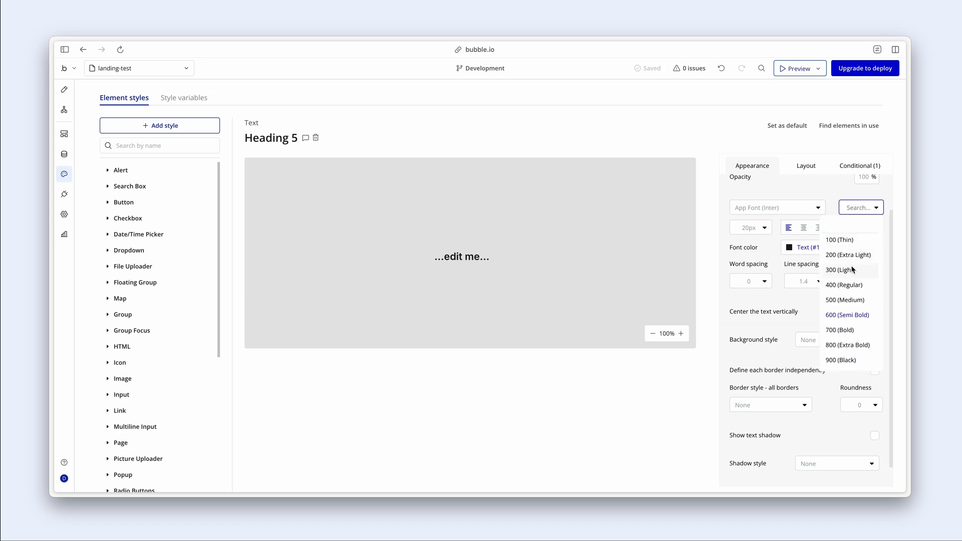
click(846, 300)
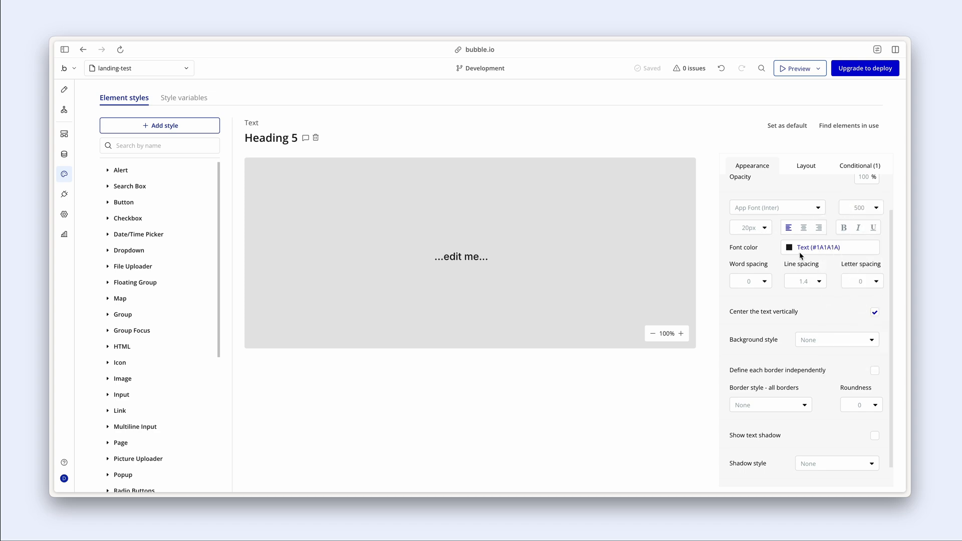
mouse_move(64, 91)
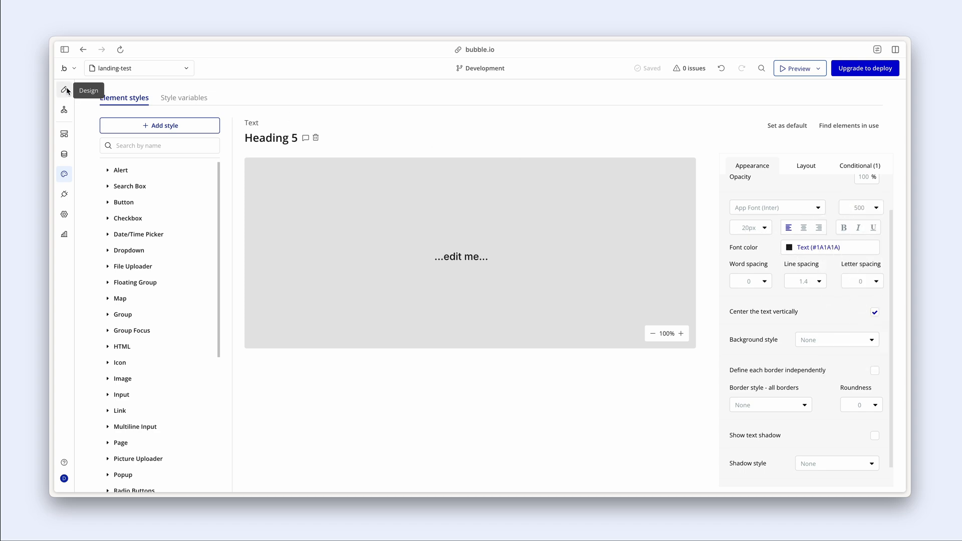
click(64, 90)
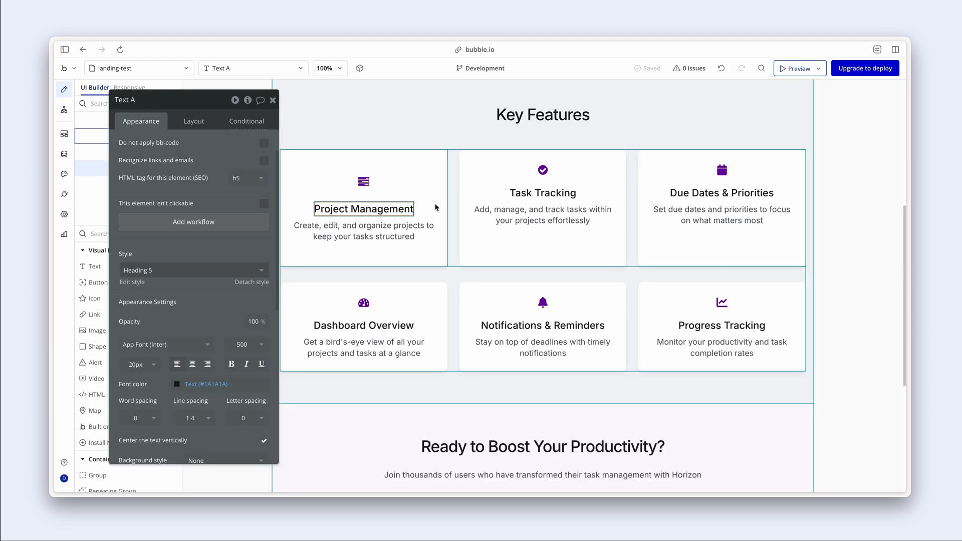
- Apply the Heading 5 style to the remaining five feature card titles
click(542, 193)
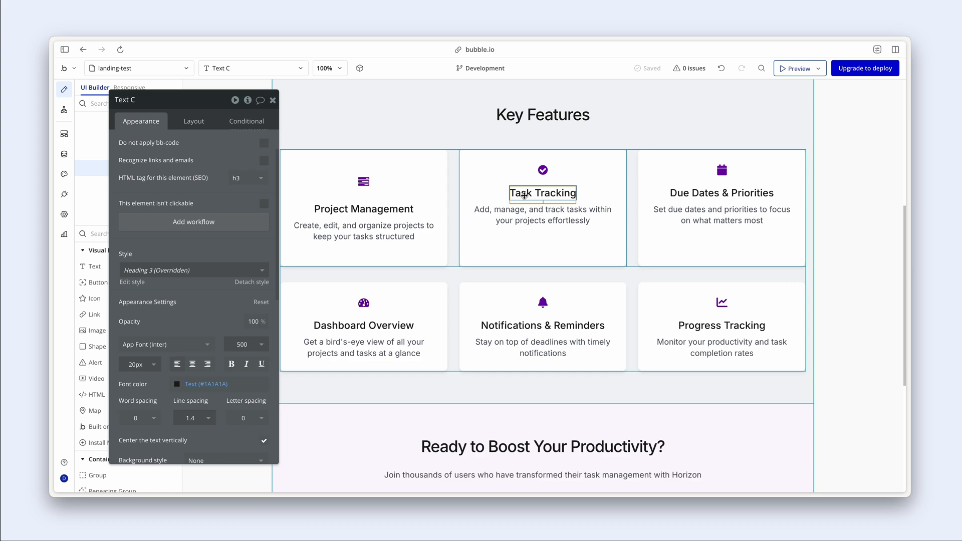
click(721, 193)
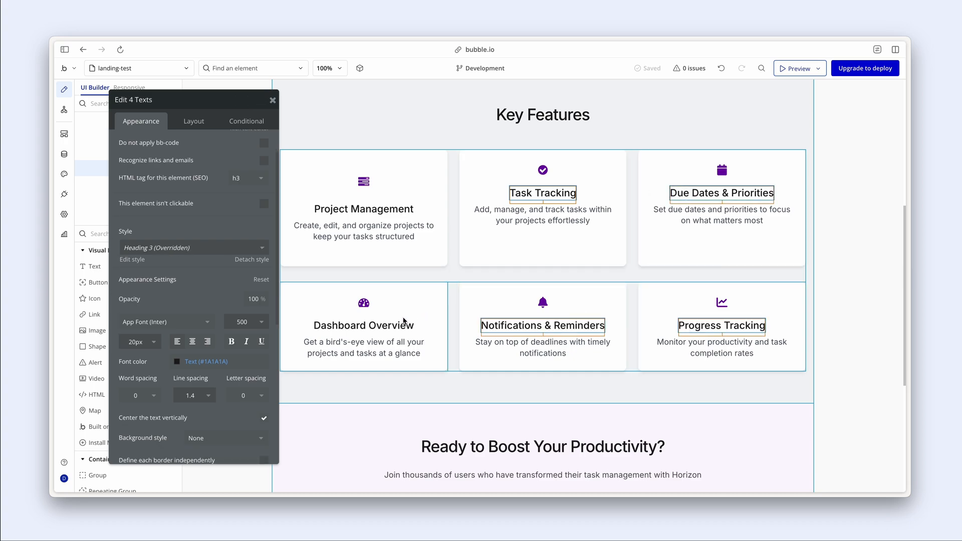
click(191, 247)
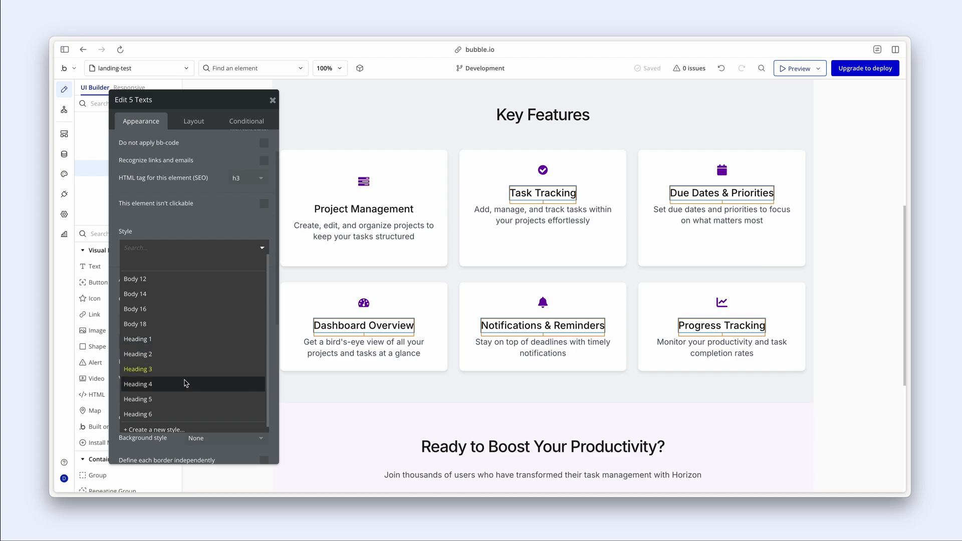
click(137, 399)
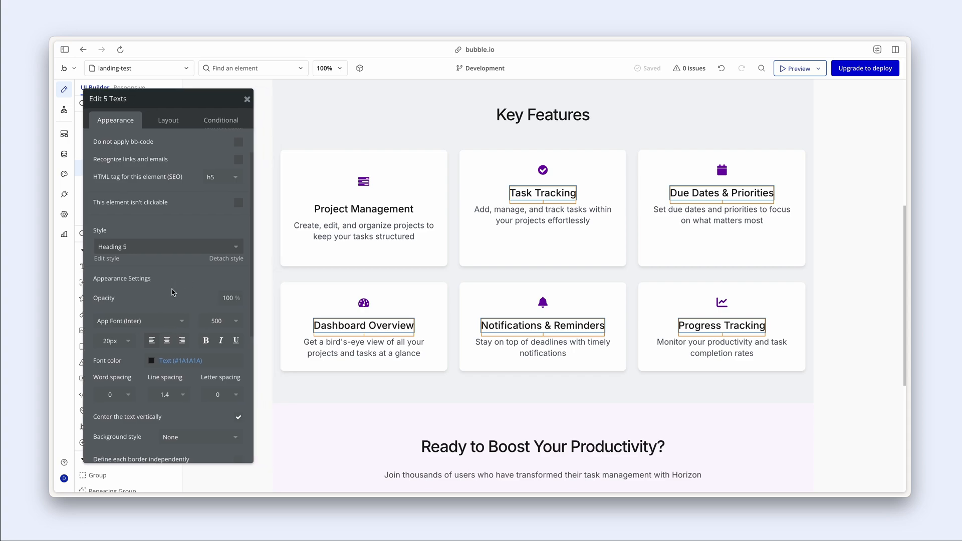
click(363, 230)
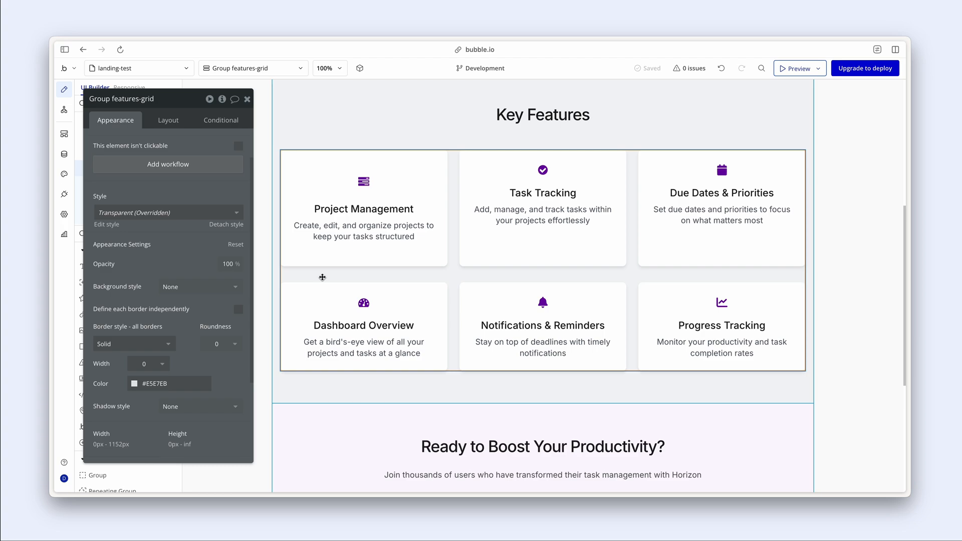
- Create a new Group style named 'Card' from the Project Management card
click(363, 209)
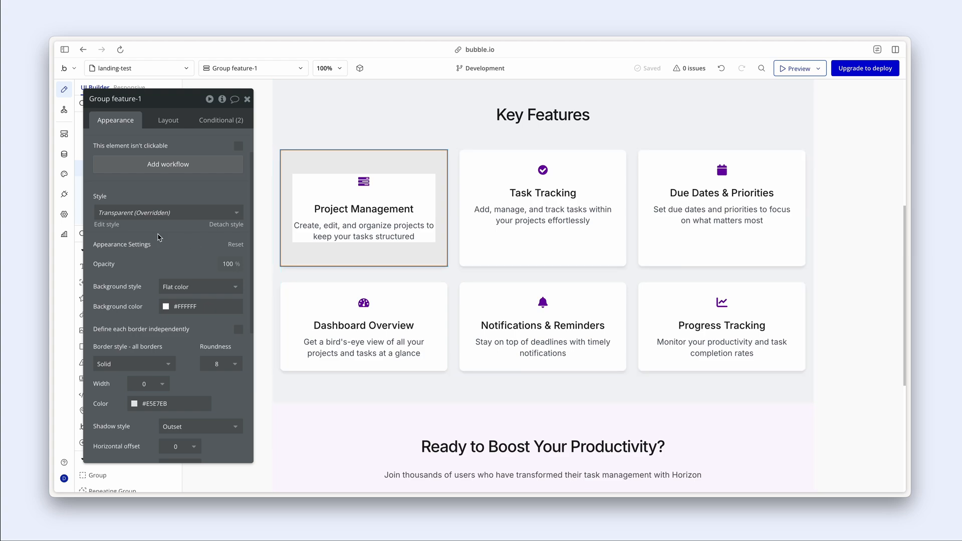
mouse_move(225, 229)
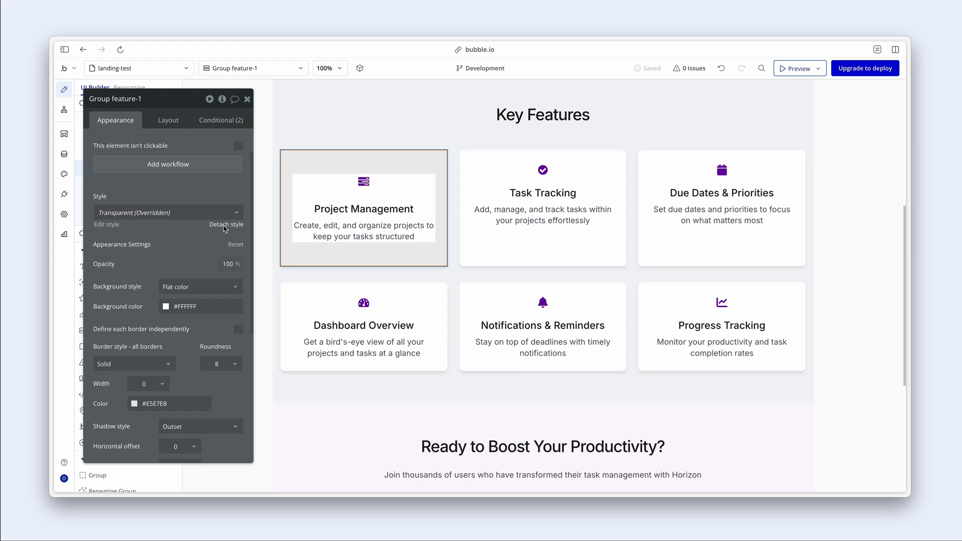
click(226, 224)
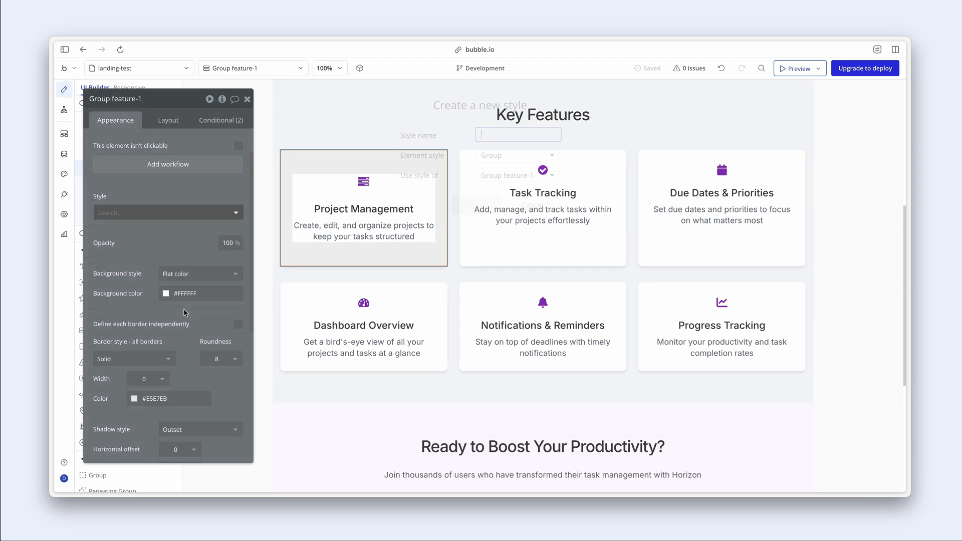
text(Ca)
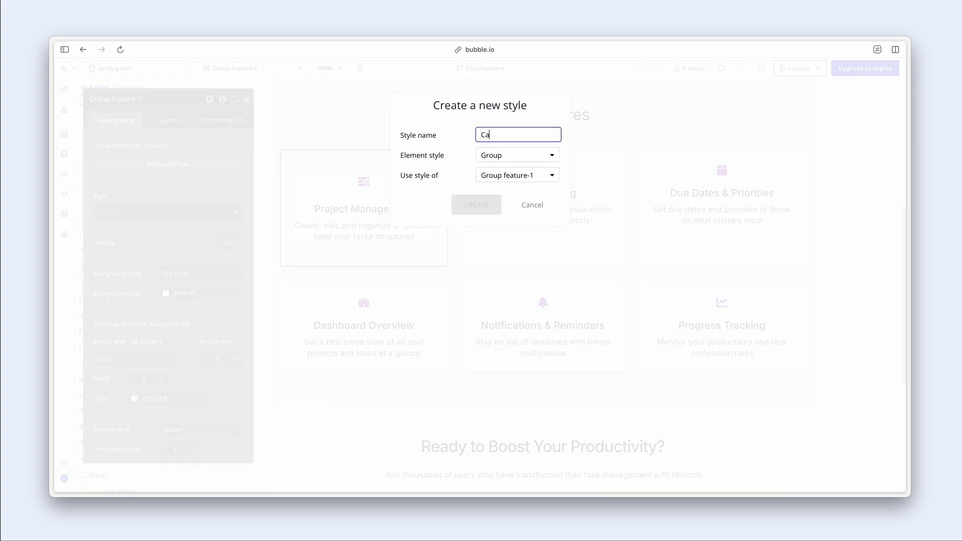
text(rd)
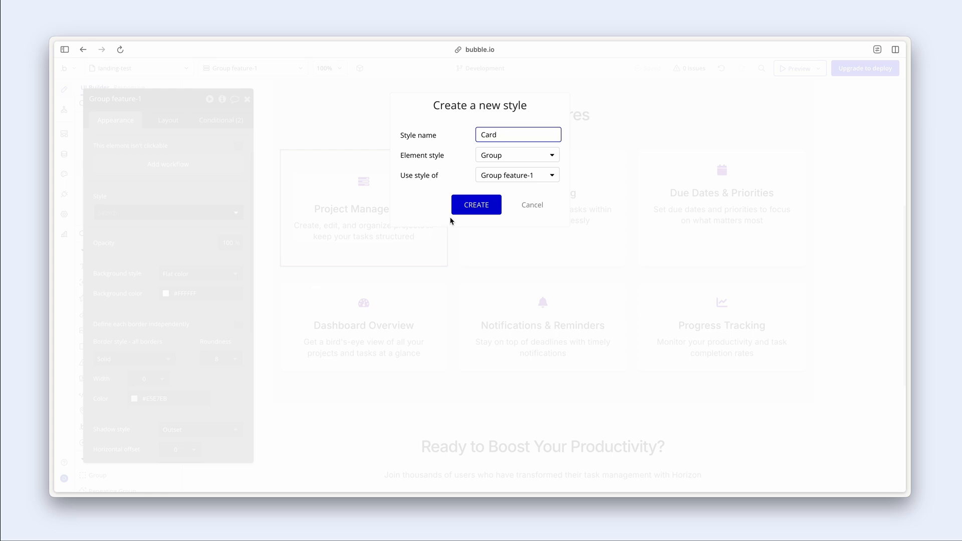
click(476, 205)
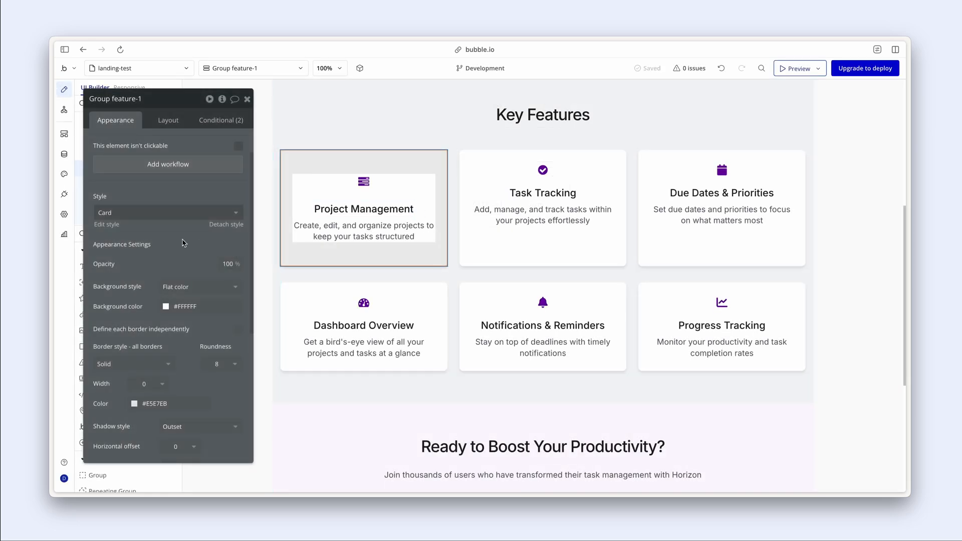
mouse_move(106, 225)
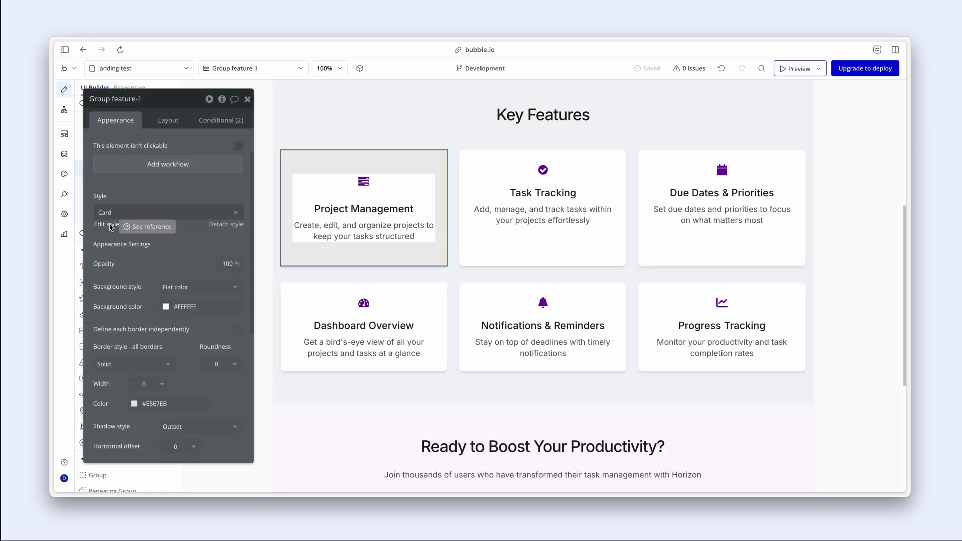
- Give the Card style's shadow blur 16, spread 4 and 4% opacity
click(105, 224)
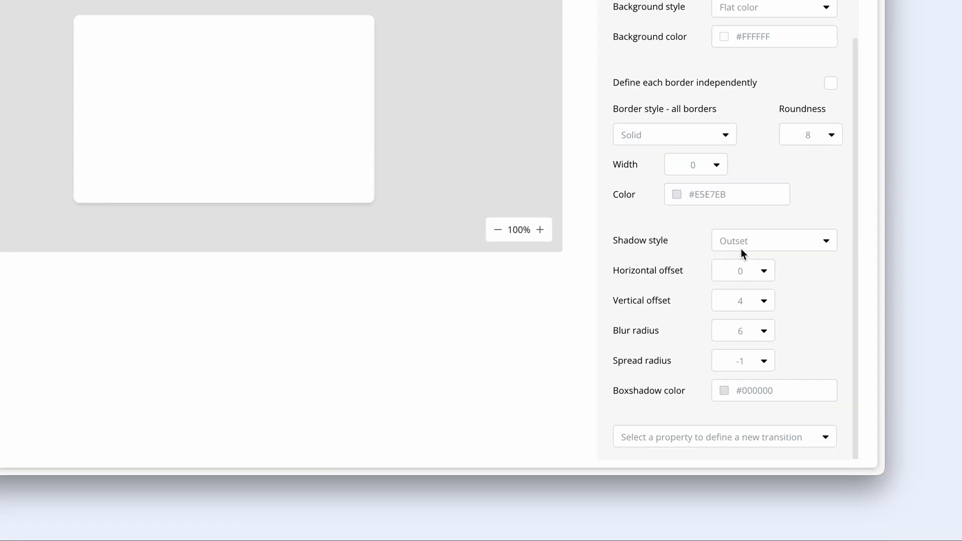
mouse_move(751, 255)
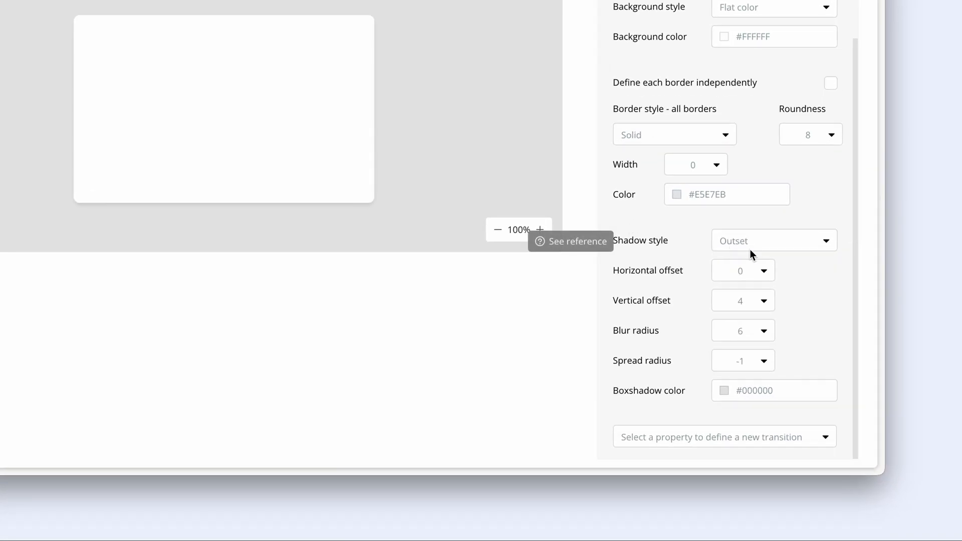
click(724, 390)
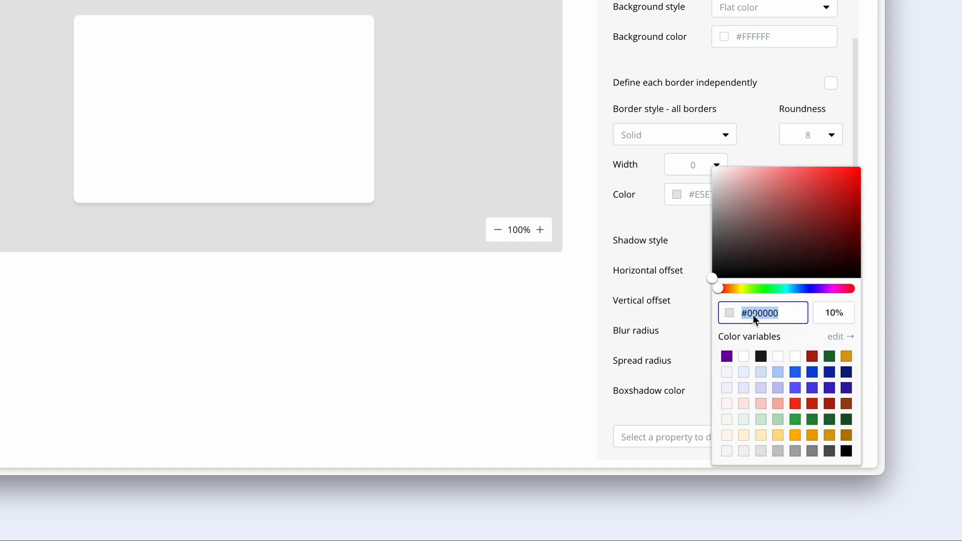
click(833, 312)
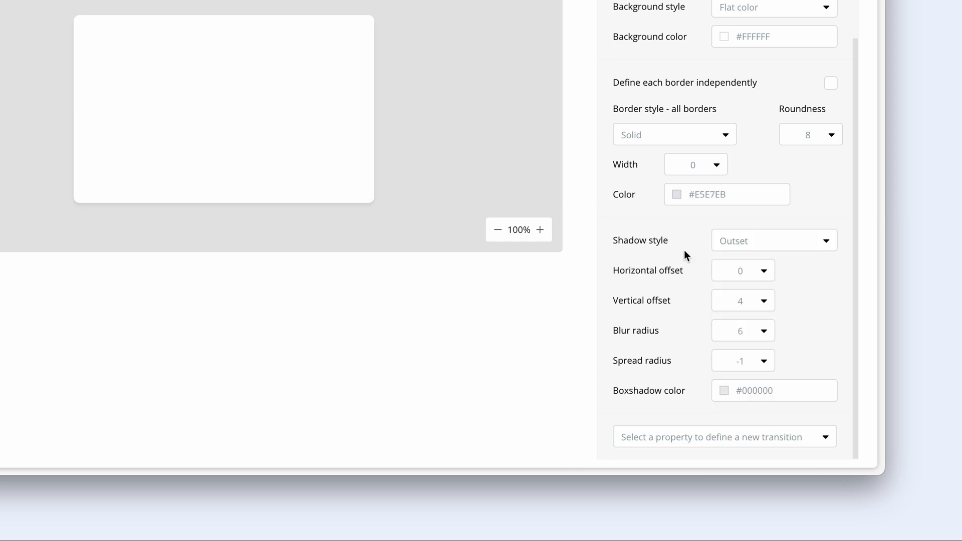
click(743, 330)
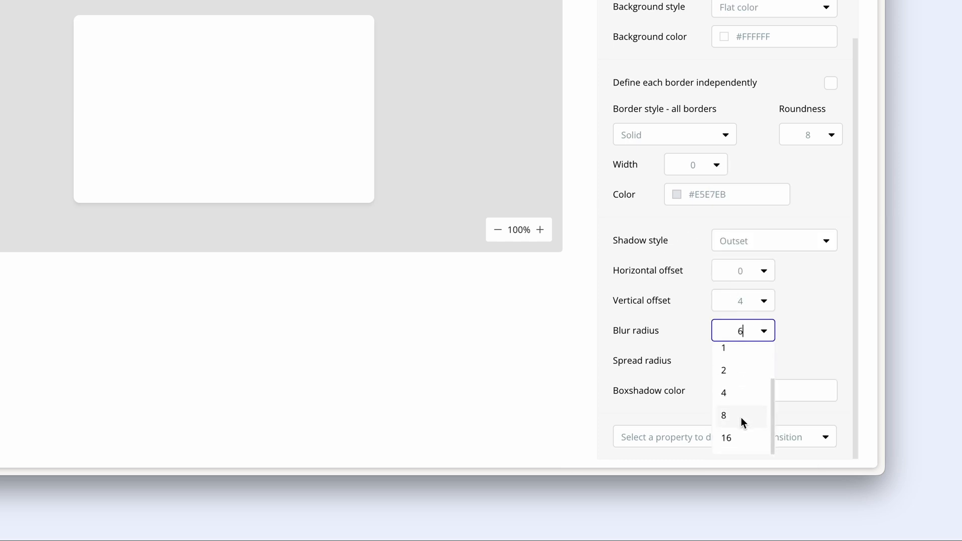
click(725, 438)
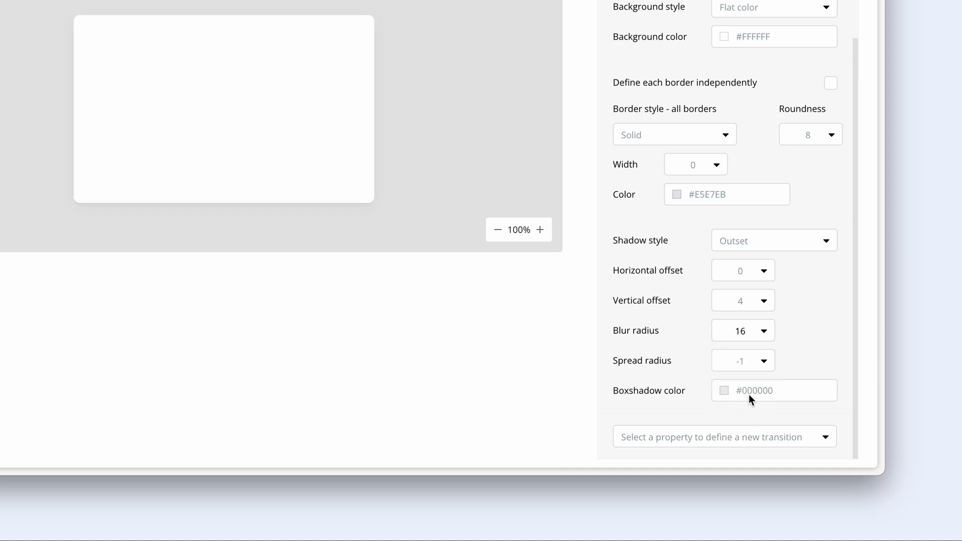
mouse_move(760, 371)
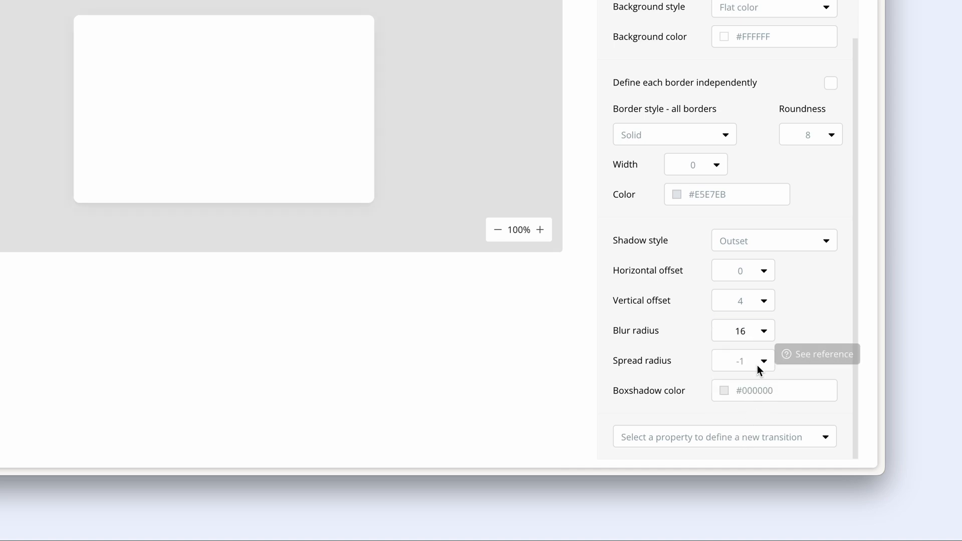
click(743, 361)
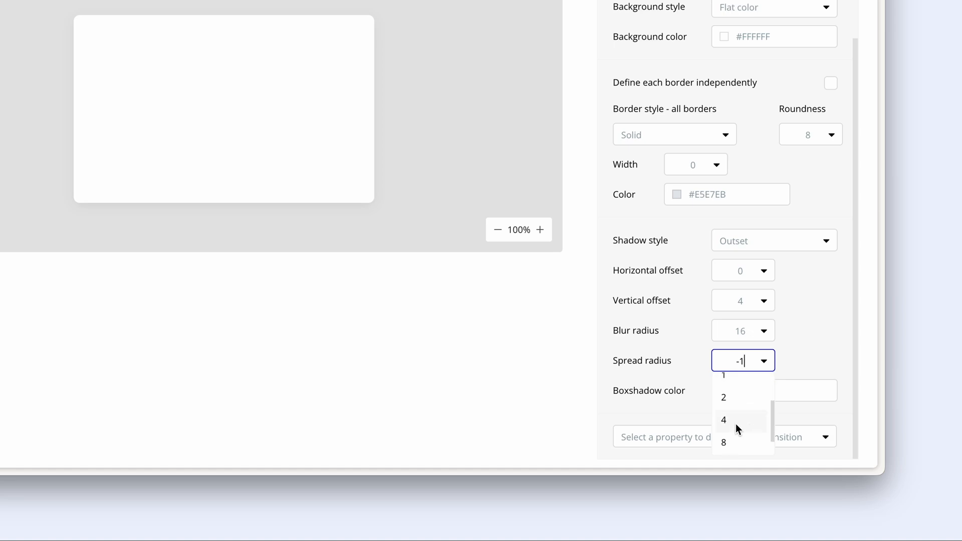
click(724, 420)
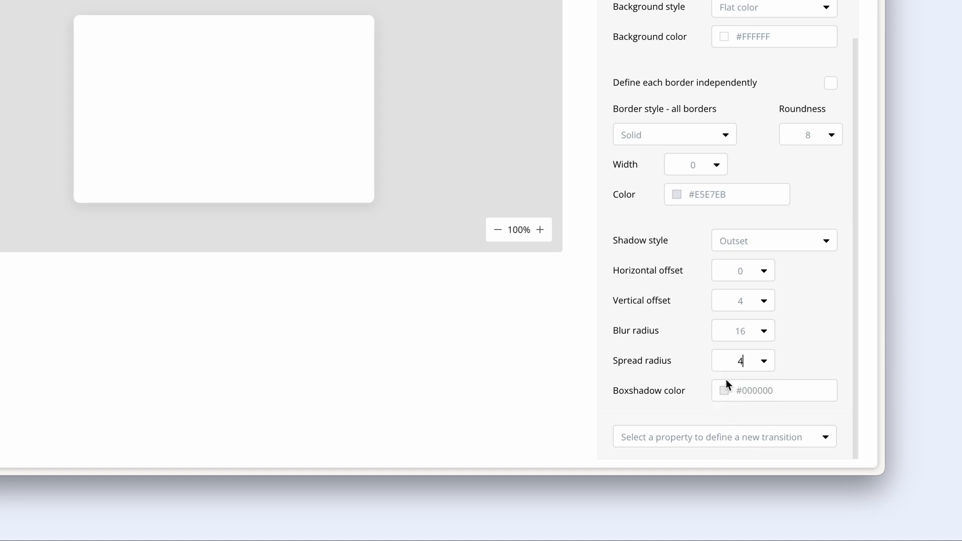
click(729, 391)
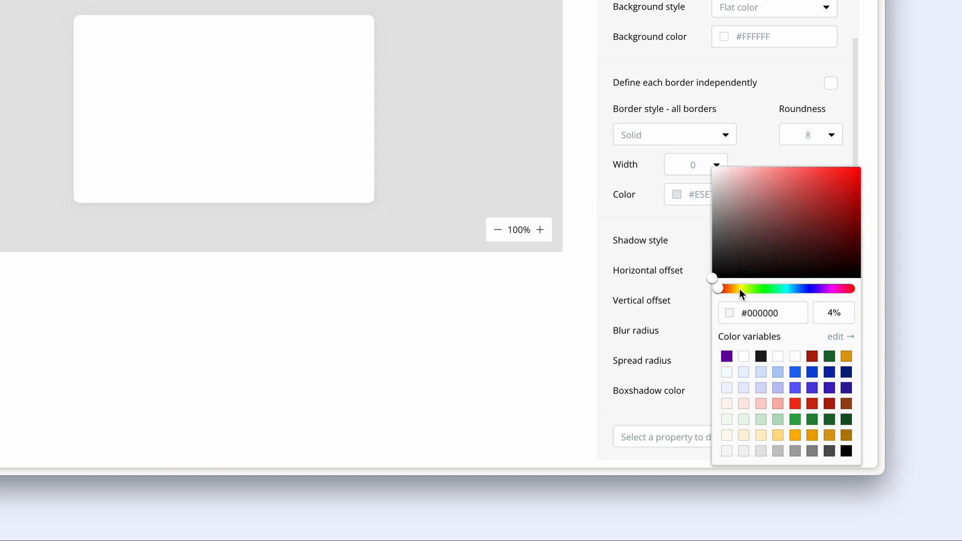
- Give the Card style a 1px Gray 20 border
click(695, 165)
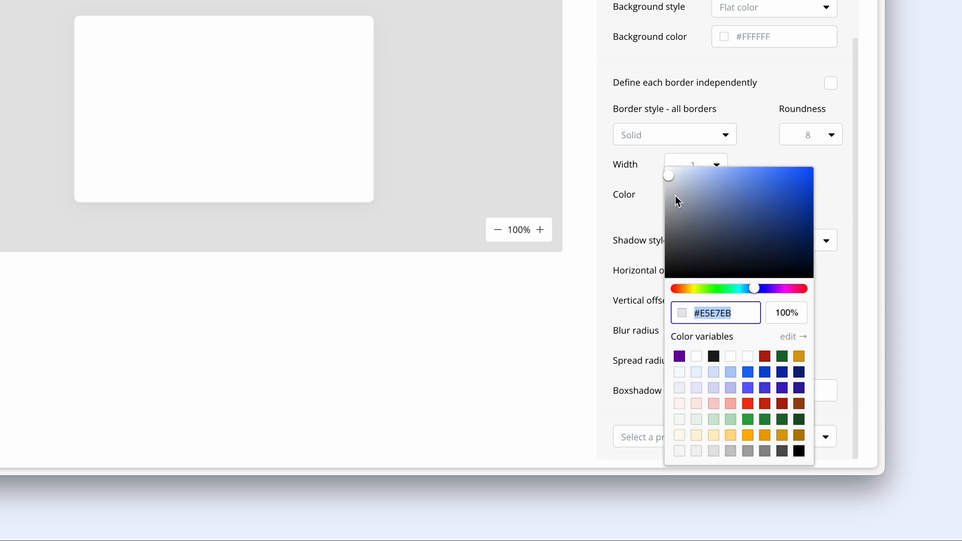
click(697, 452)
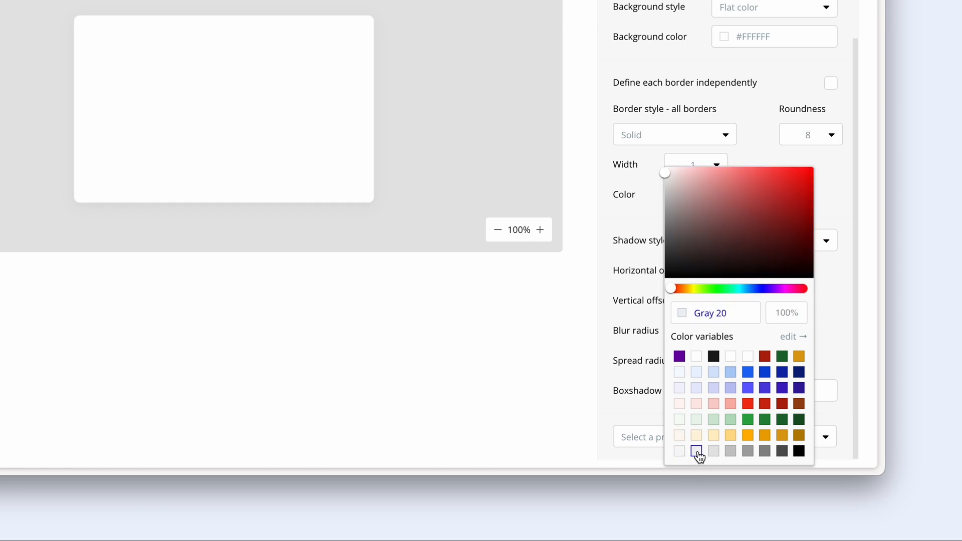
click(696, 451)
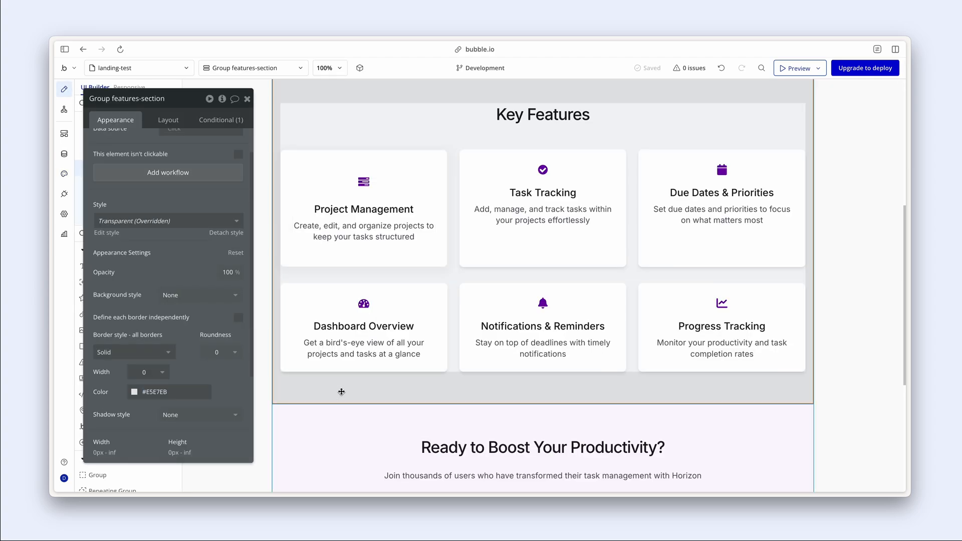
mouse_move(376, 381)
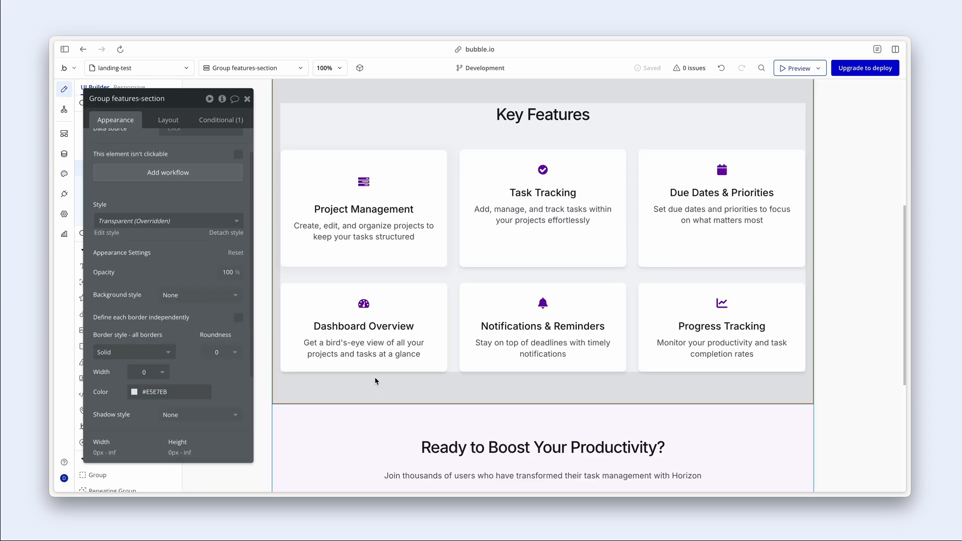
- Select the other five feature cards and apply the Card style to them
click(363, 208)
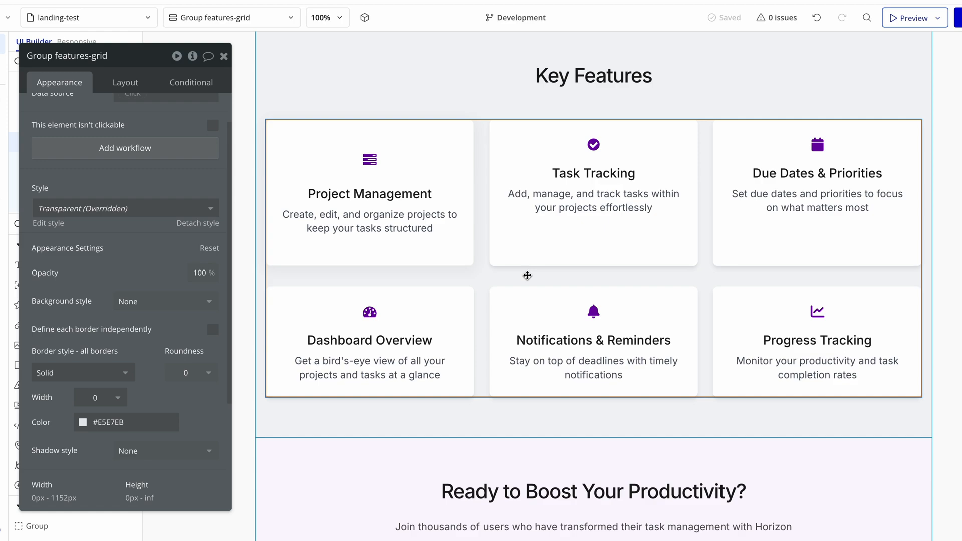
click(593, 193)
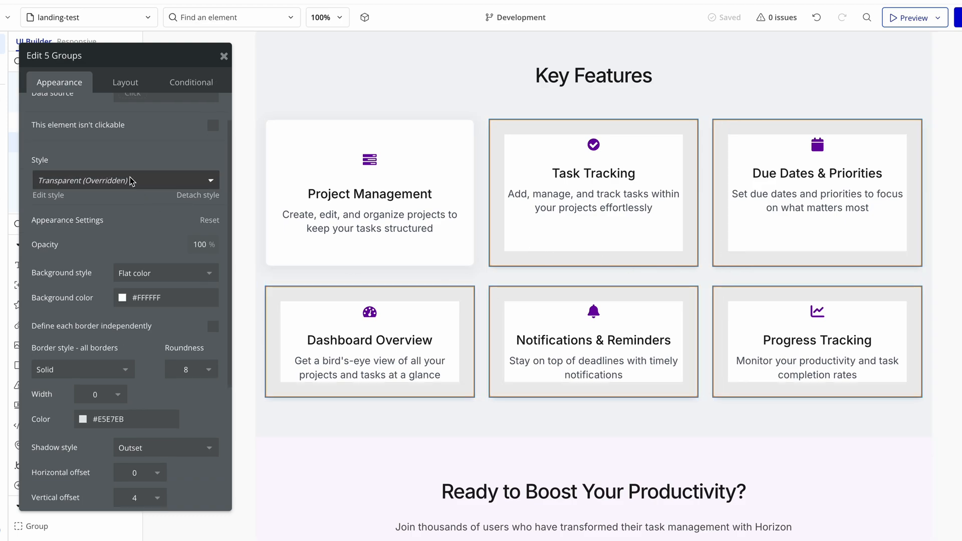
click(125, 180)
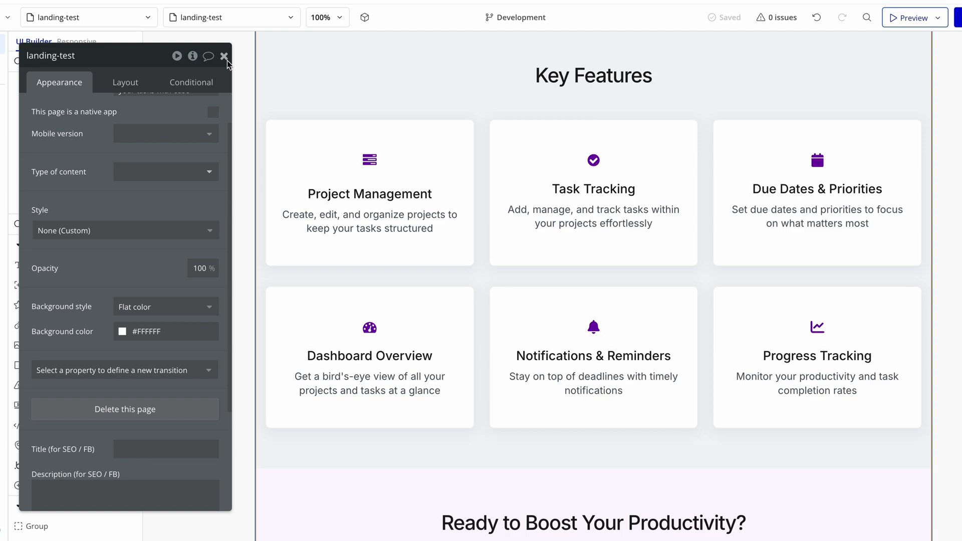
- Close the page property editor to get back to the element library
click(225, 56)
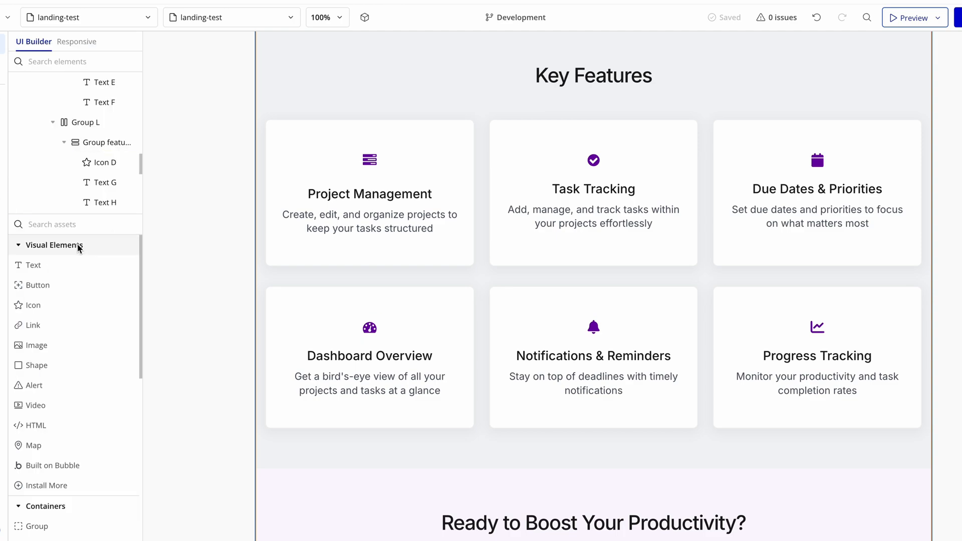
mouse_move(33, 325)
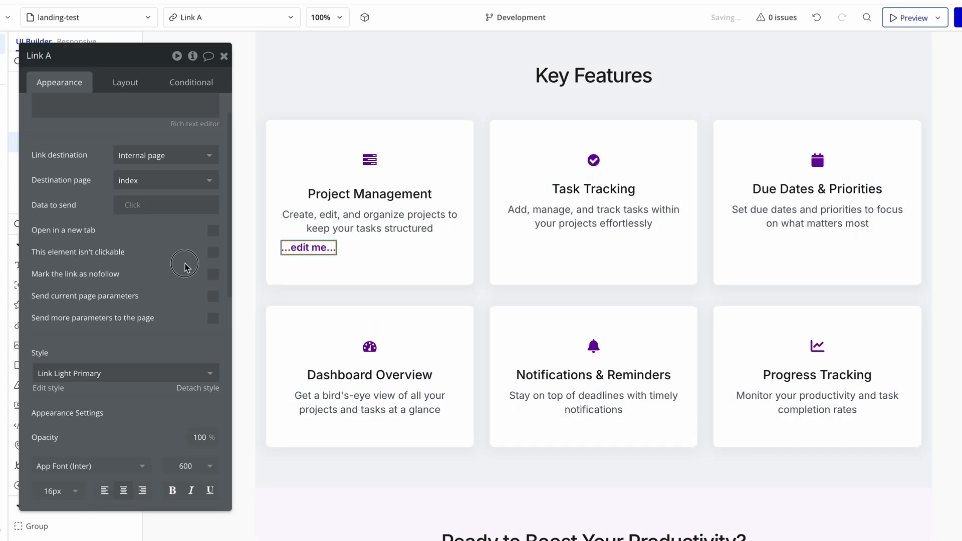
mouse_move(128, 79)
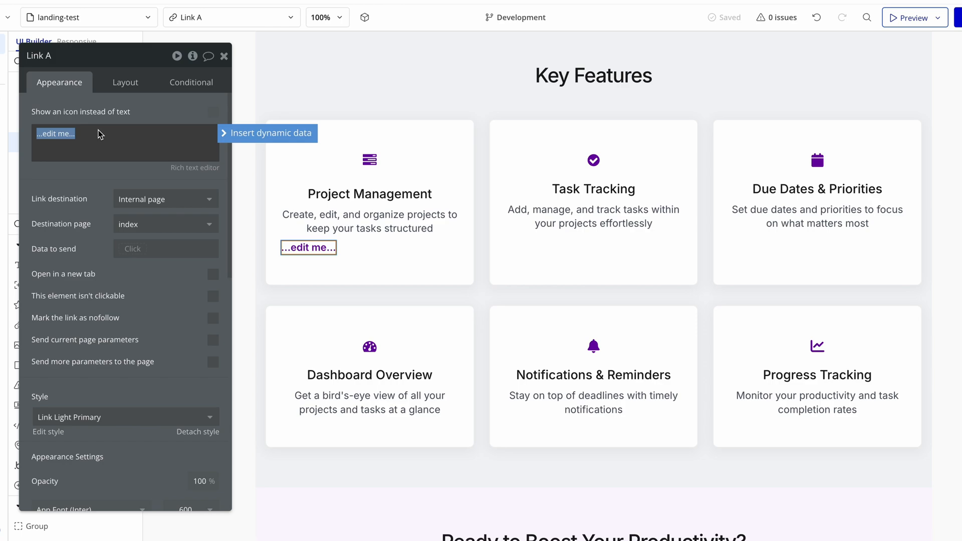
- Label the link 'Learn more' and point it to the internal components page
text(Learn more)
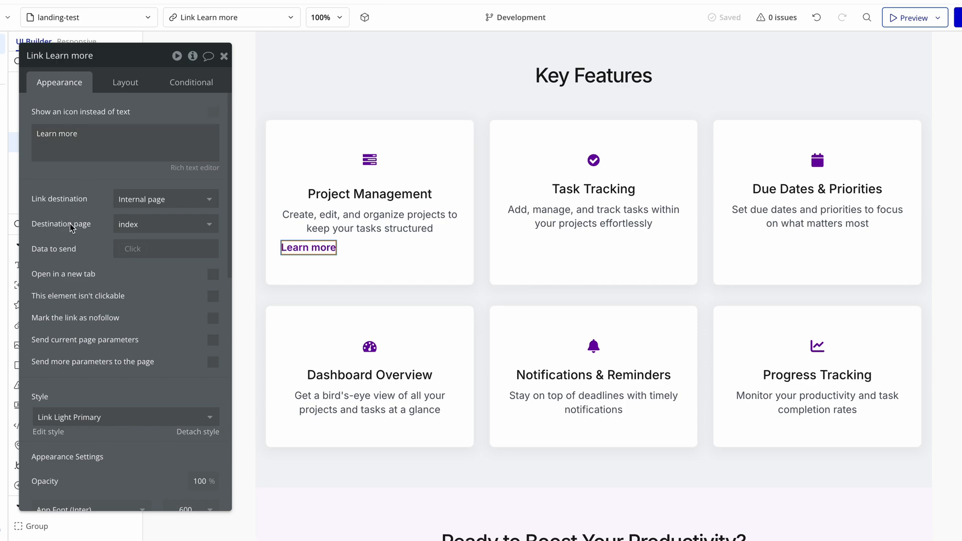
mouse_move(95, 225)
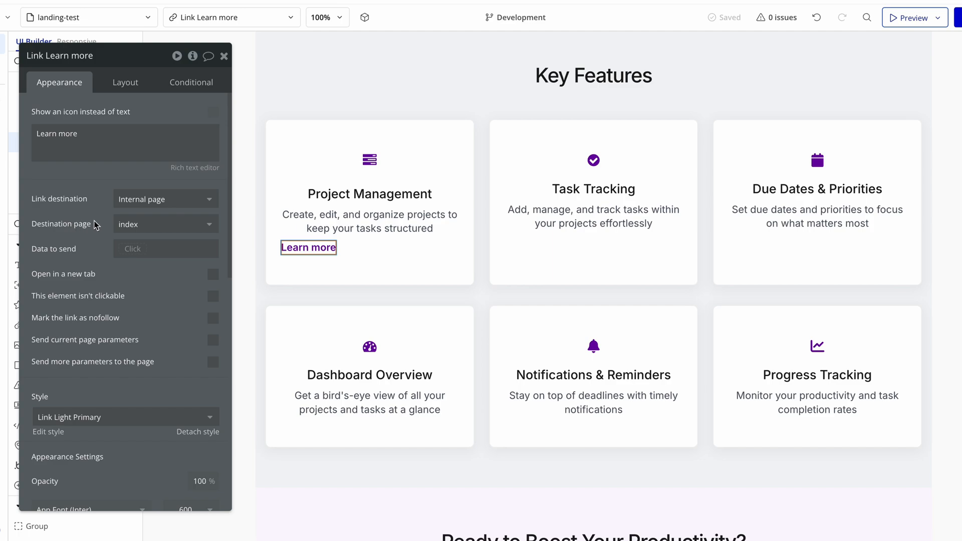
click(164, 199)
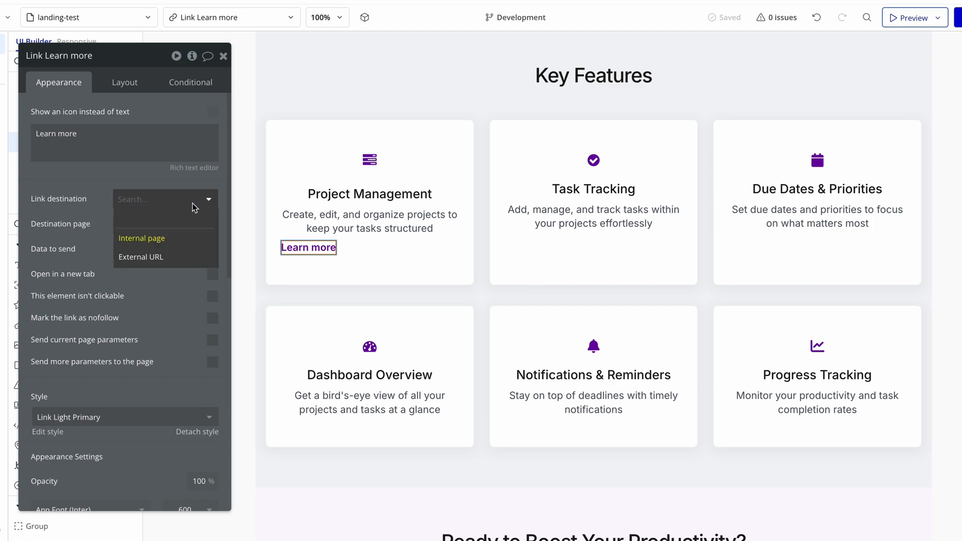
mouse_move(104, 227)
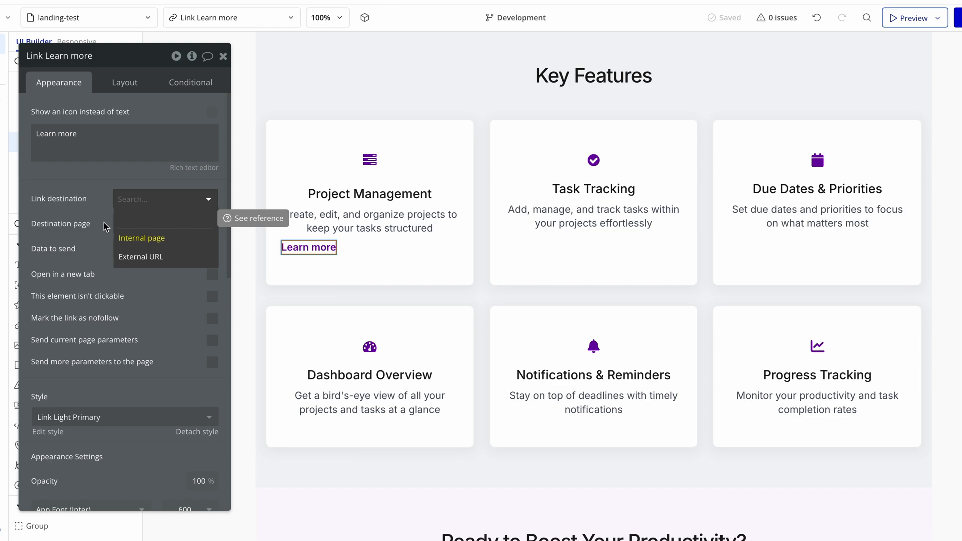
click(141, 238)
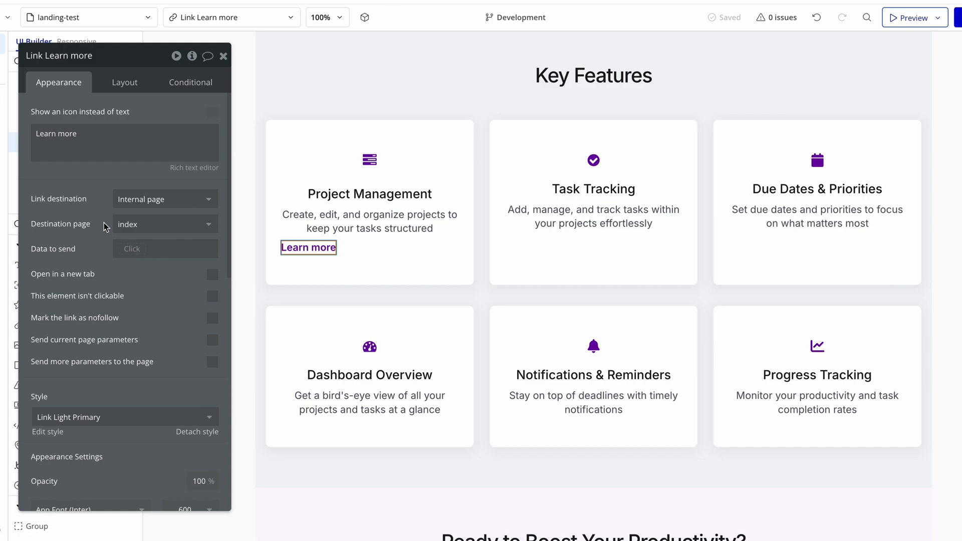
click(165, 224)
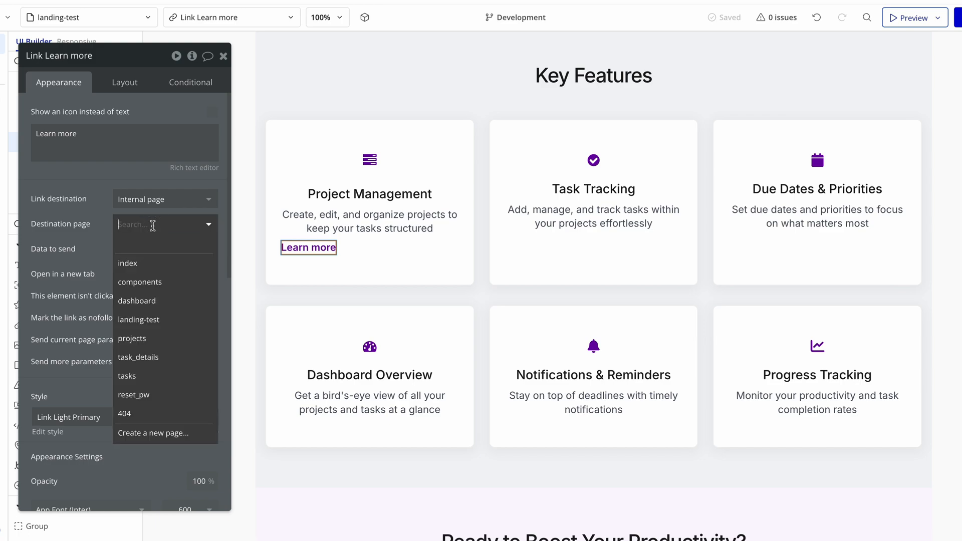
mouse_move(179, 289)
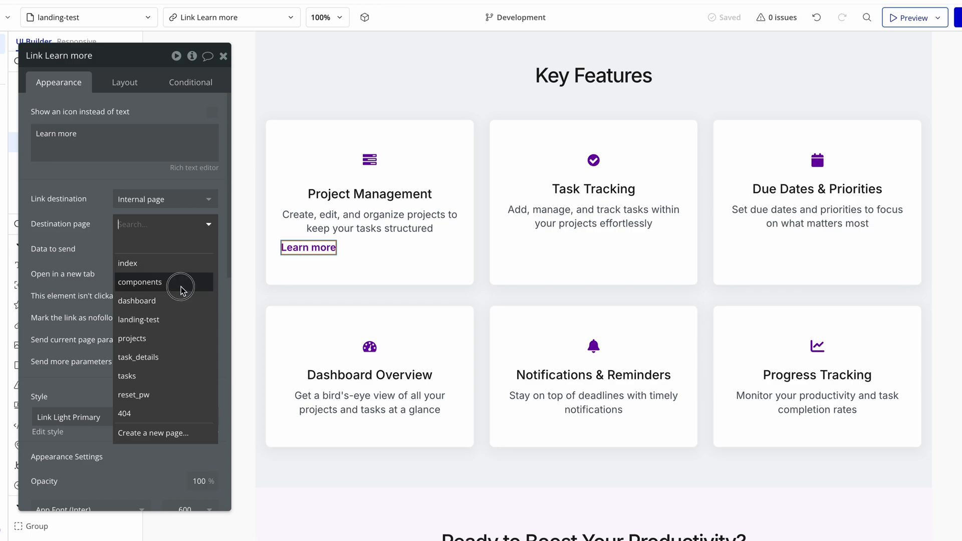
click(140, 282)
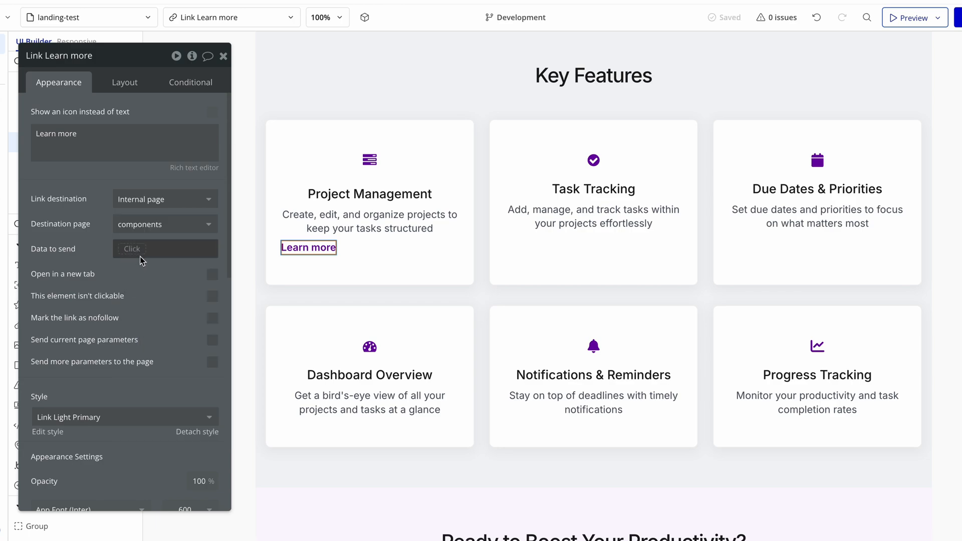
- Change the Link Light Primary style's font weight from 600 to 400 (Regular)
scroll(down, 3)
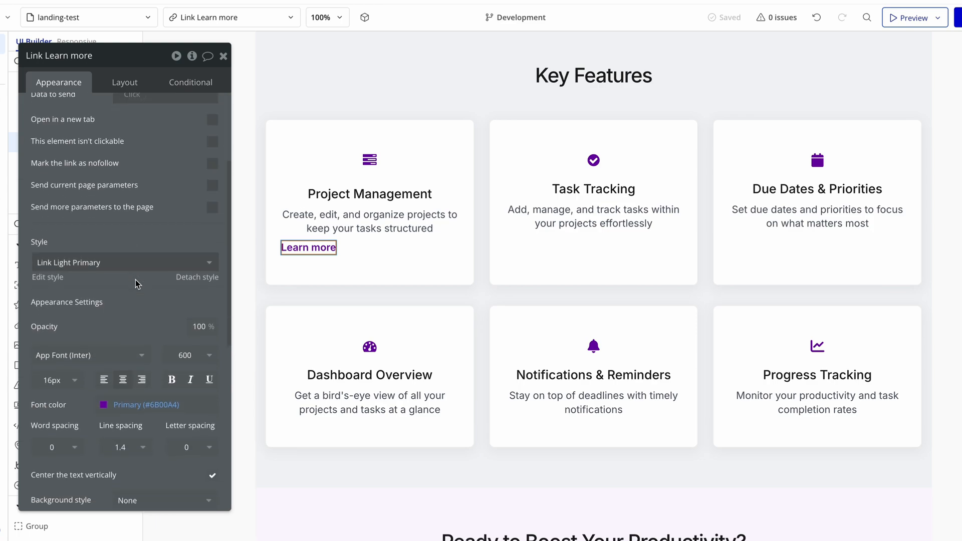
scroll(down, 3)
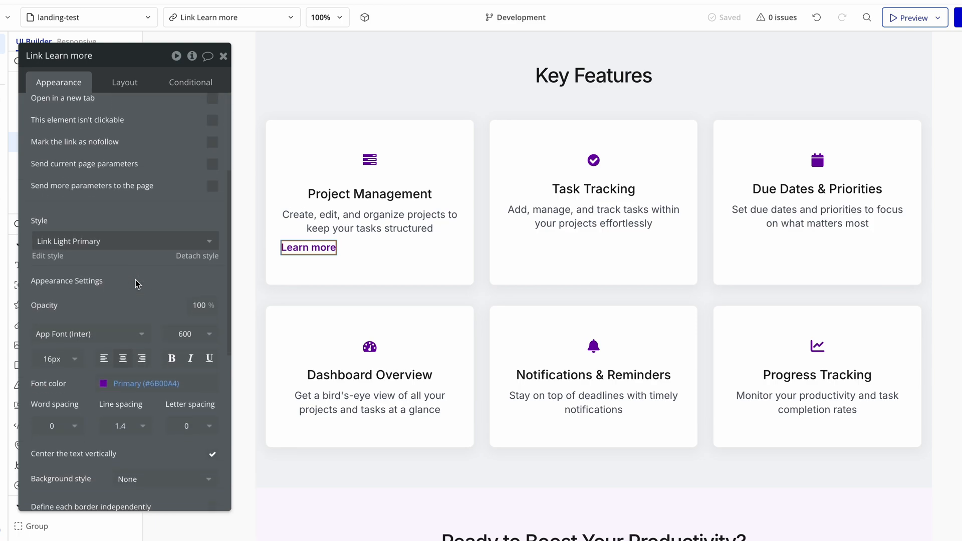
mouse_move(55, 260)
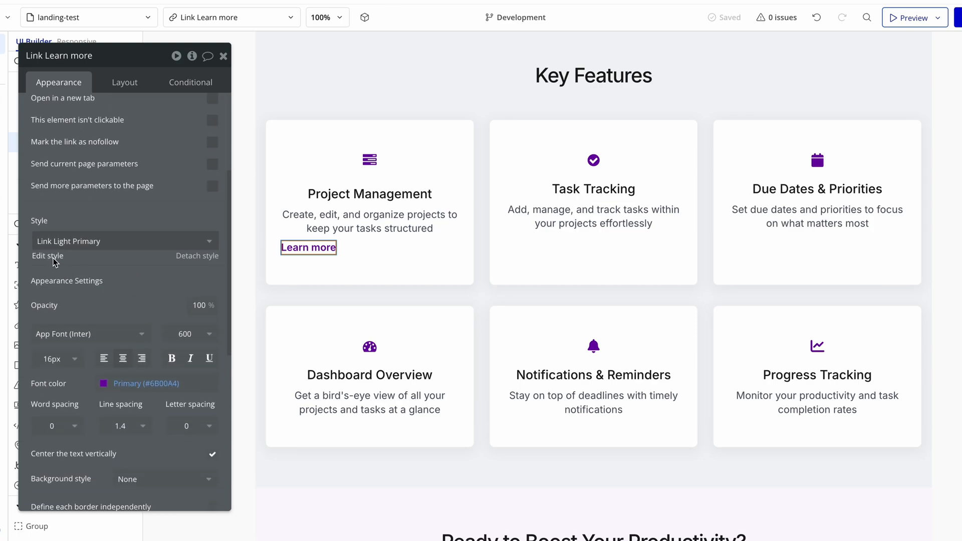
click(47, 257)
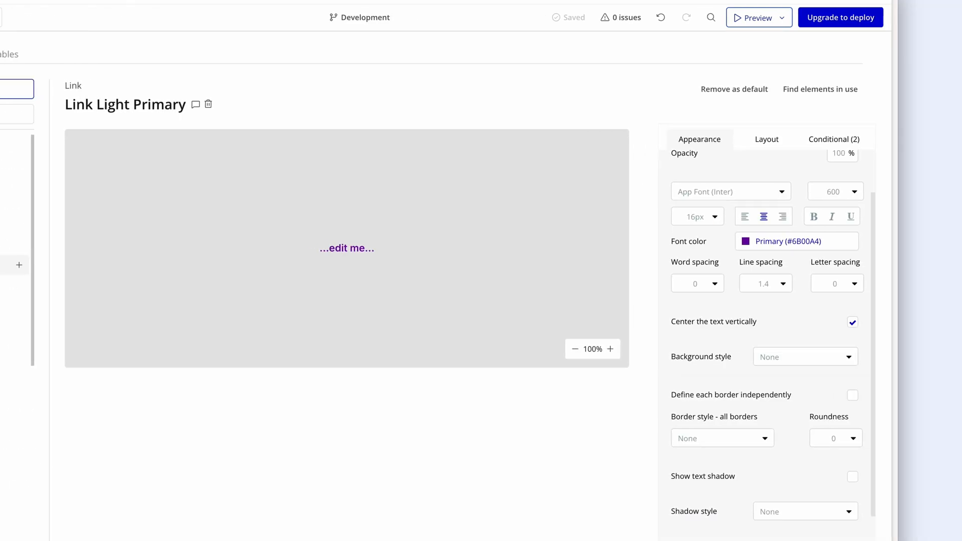
click(833, 191)
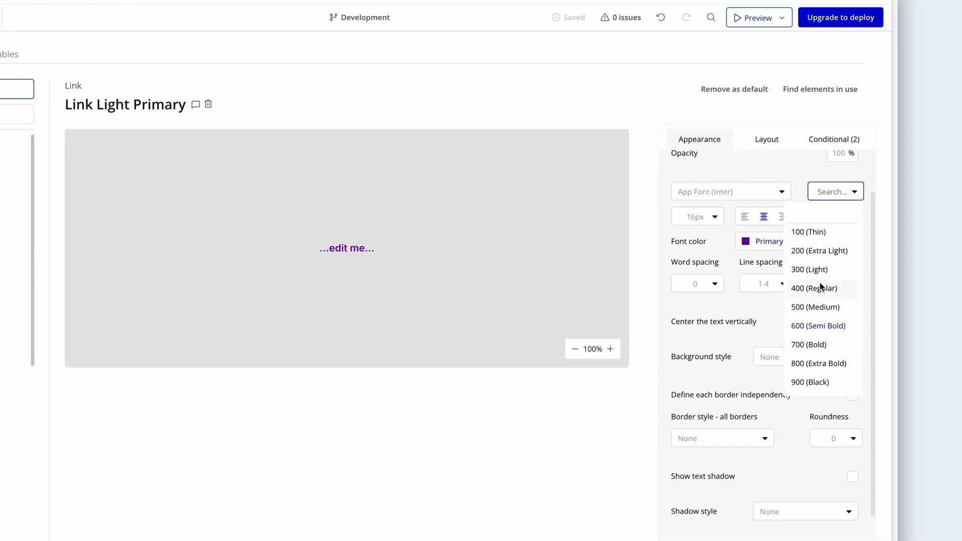
click(815, 289)
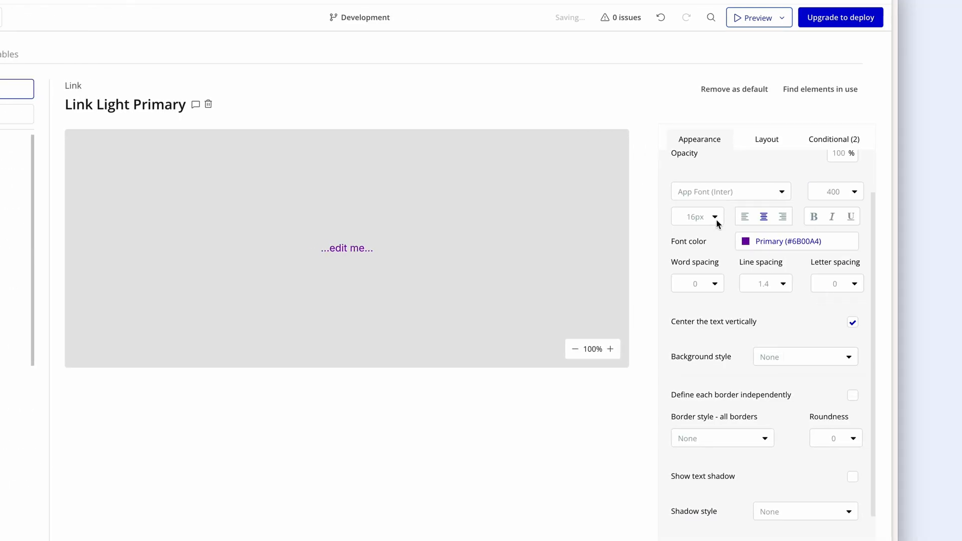
click(697, 217)
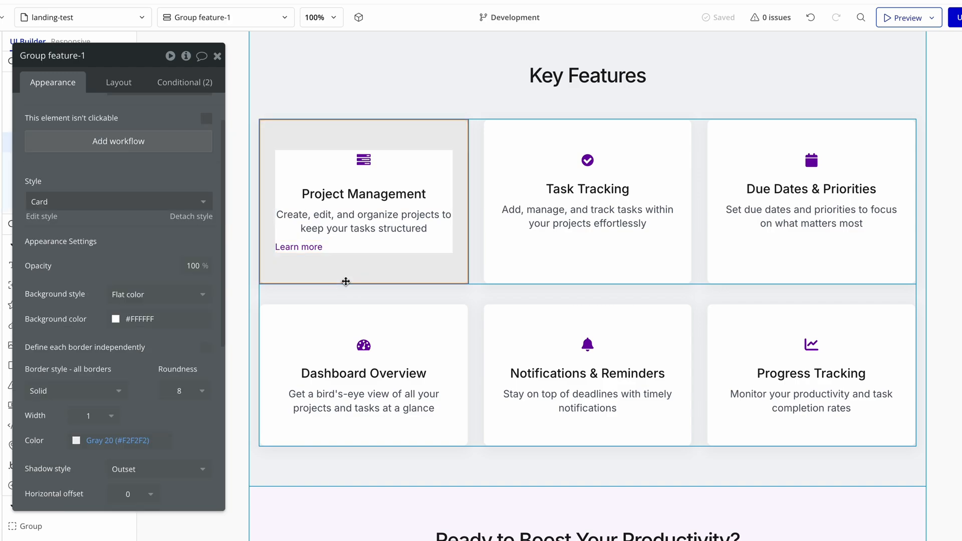
- Select the first card's Learn more link and view its Layout settings
click(299, 247)
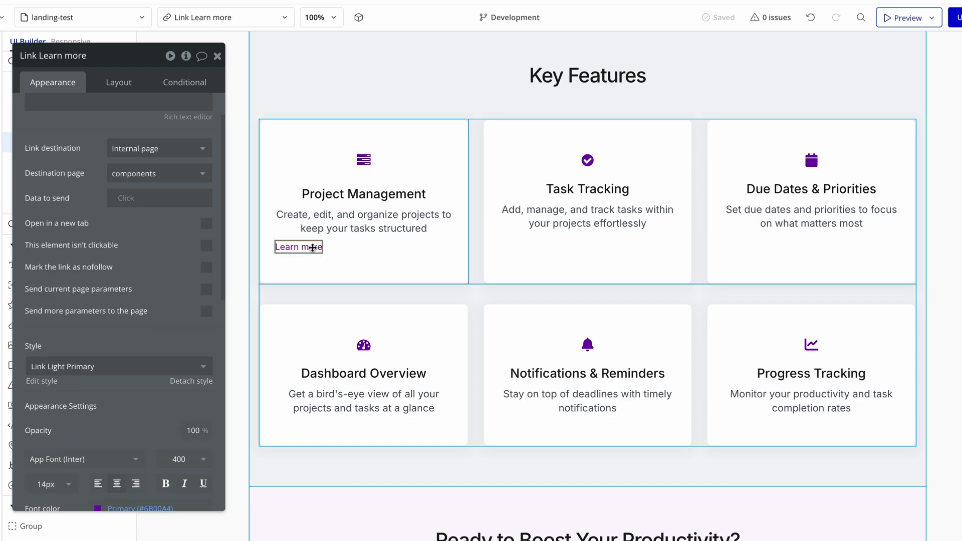
scroll(down, 3)
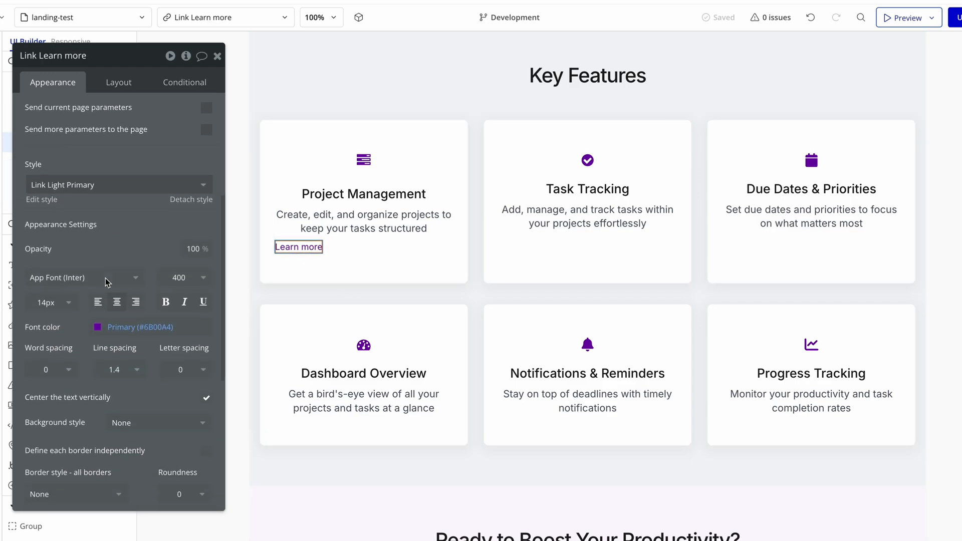
scroll(down, 3)
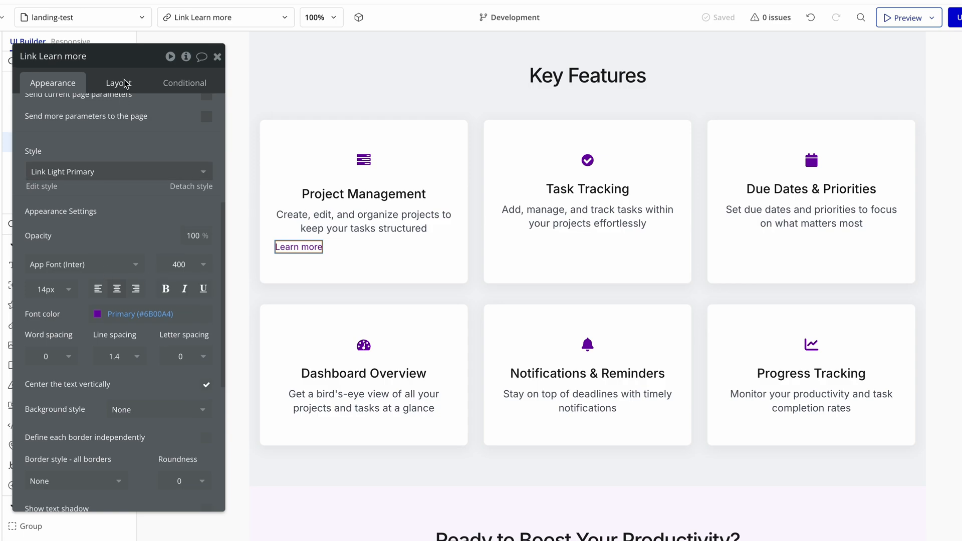
click(118, 82)
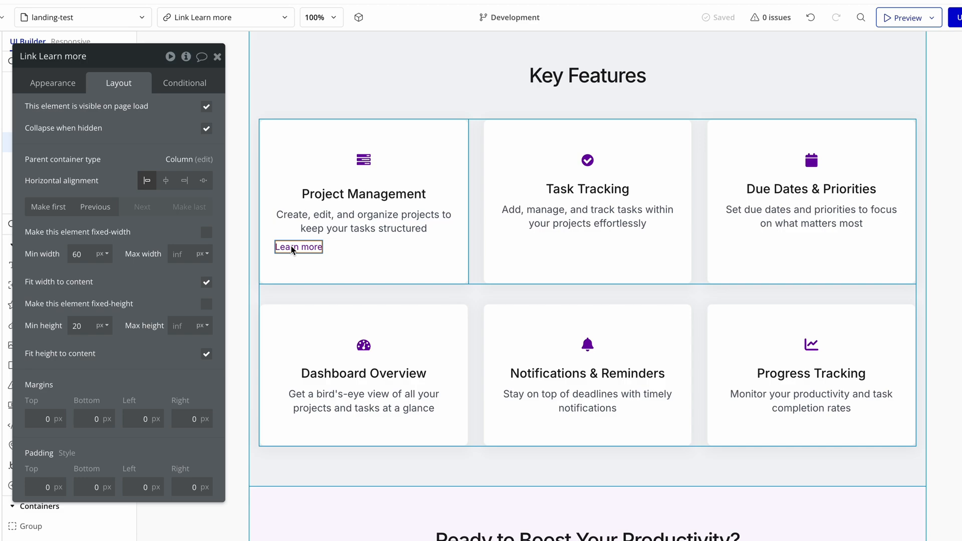
mouse_move(342, 255)
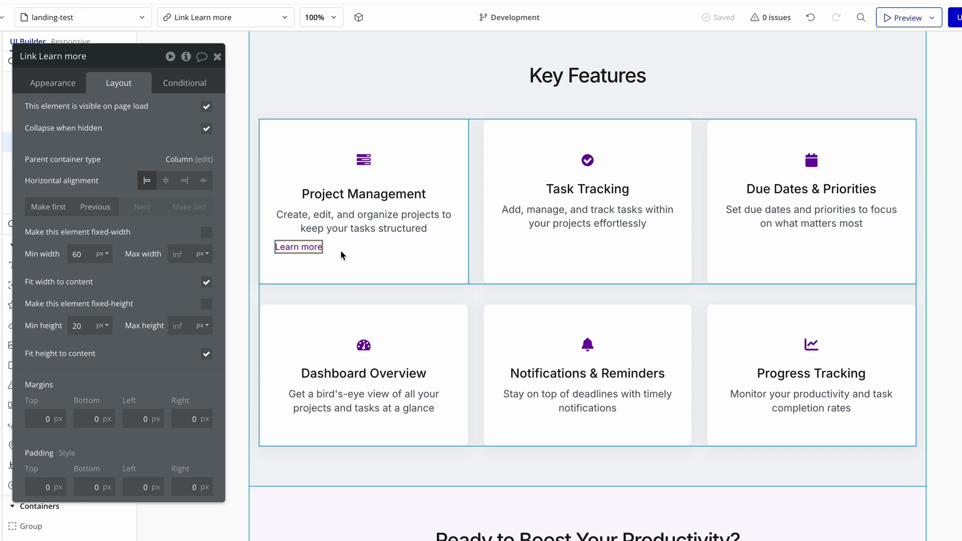
- In Appearance, try appending 'about' to the link text, then undo back to 'Learn more'
click(53, 82)
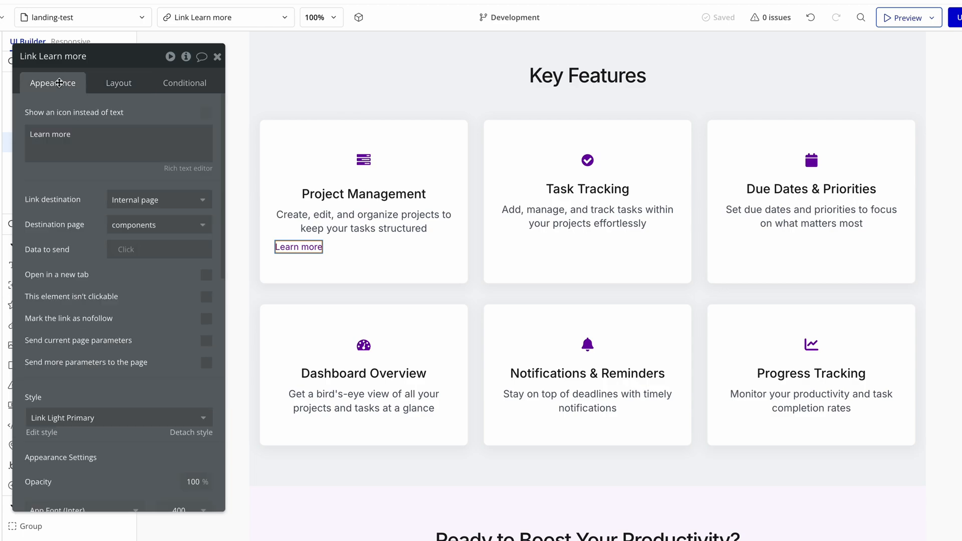
right_click(86, 144)
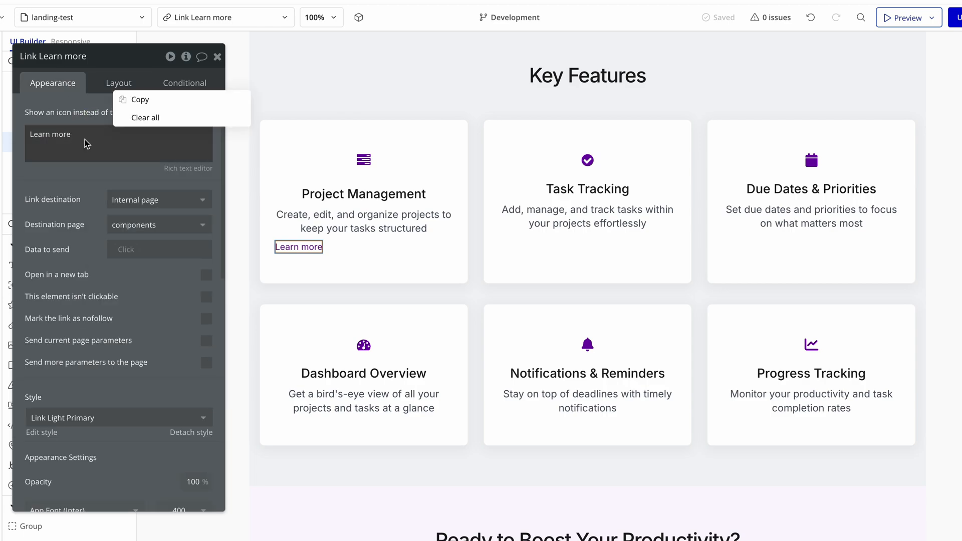
click(61, 134)
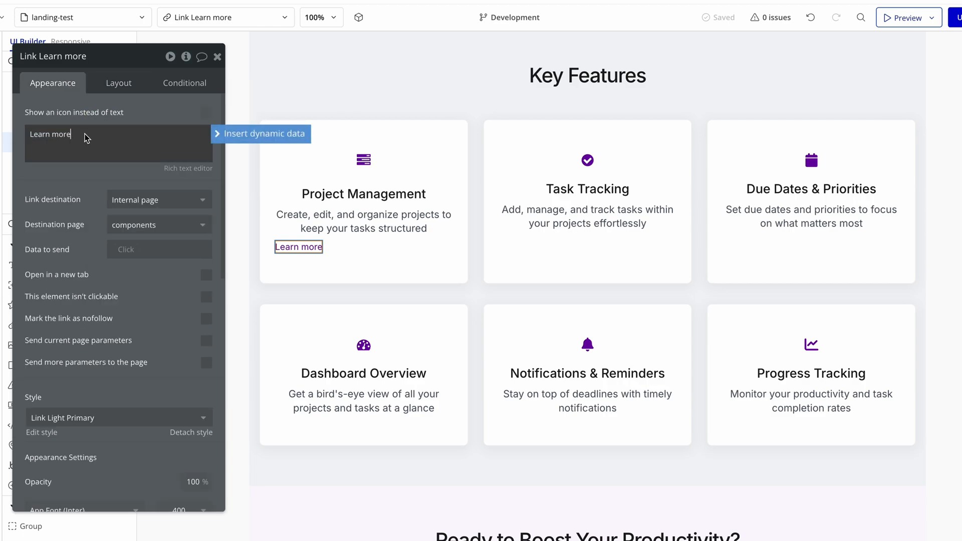
text(about)
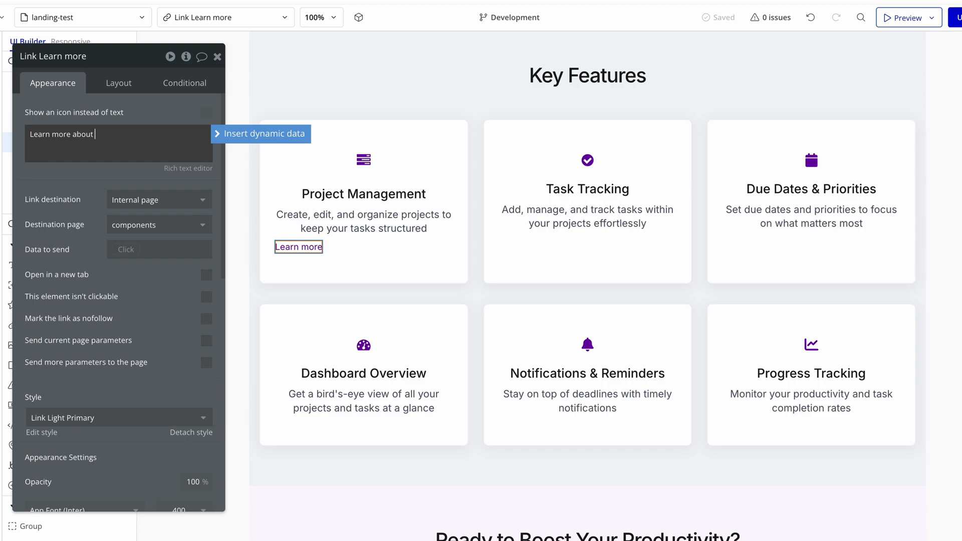
text(about)
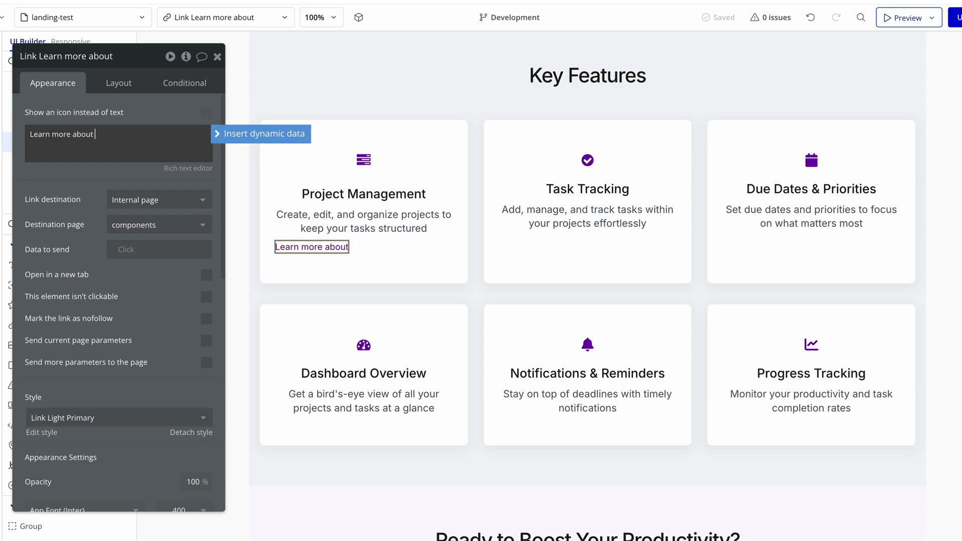
key(Backspace)
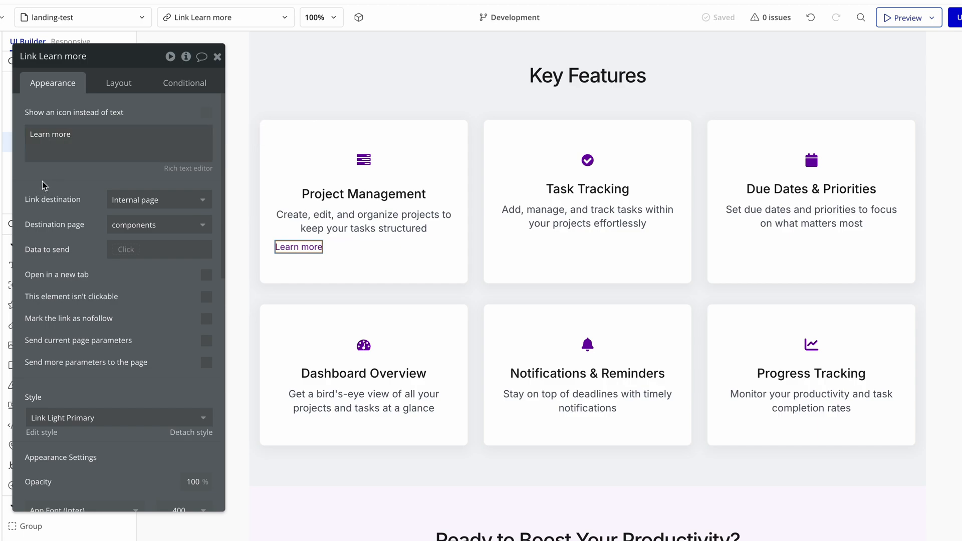
- Turn off Fit width to content so the Learn more link centers
click(118, 82)
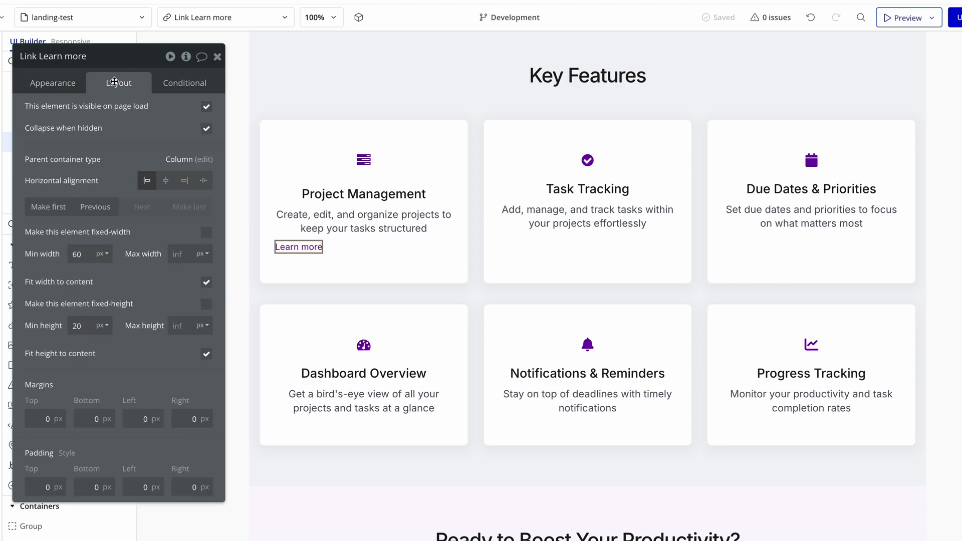
mouse_move(191, 287)
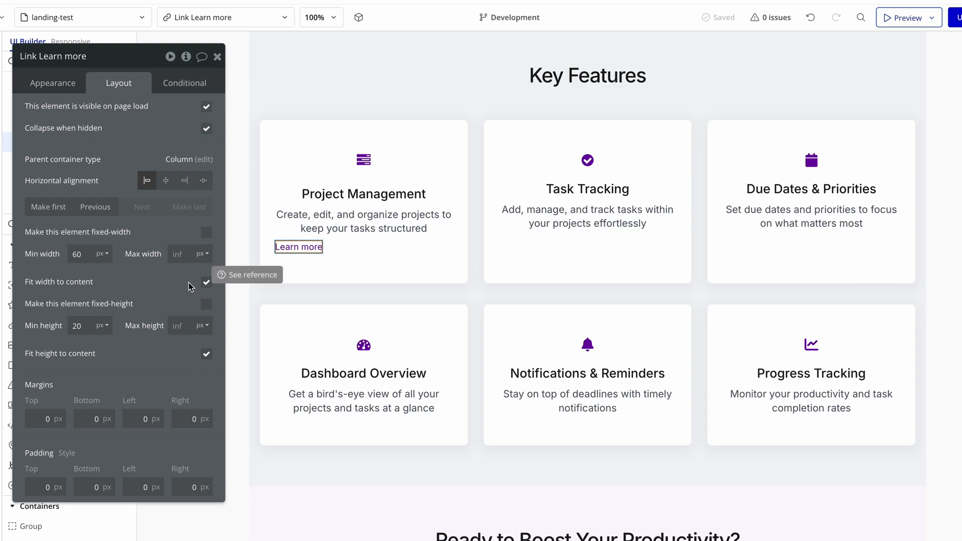
click(206, 282)
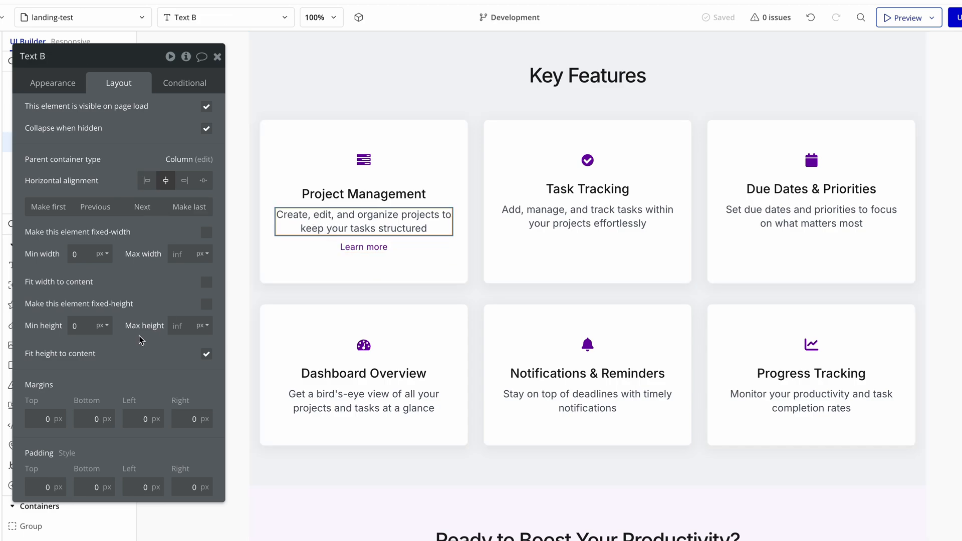
- Enter 16 as the Project Management description's bottom margin
click(94, 418)
text(8)
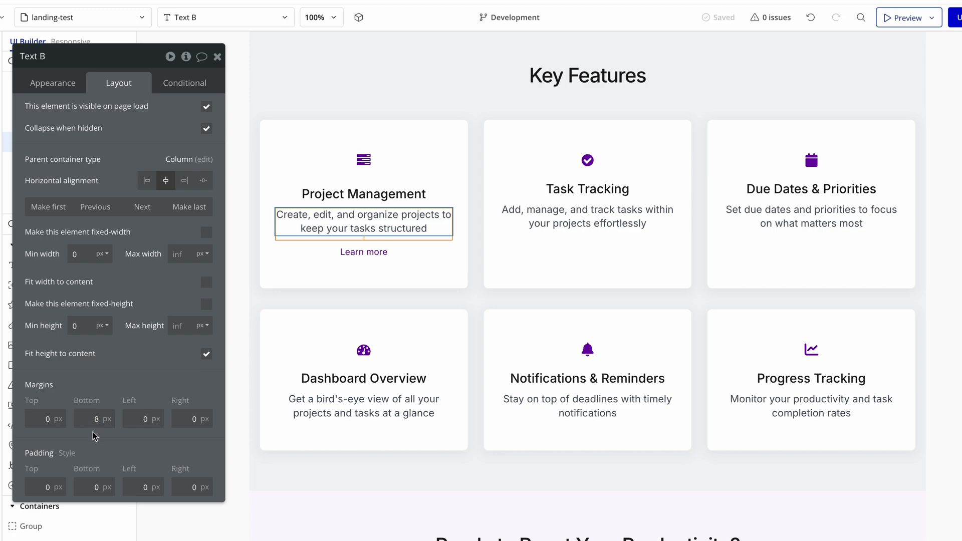
text(16)
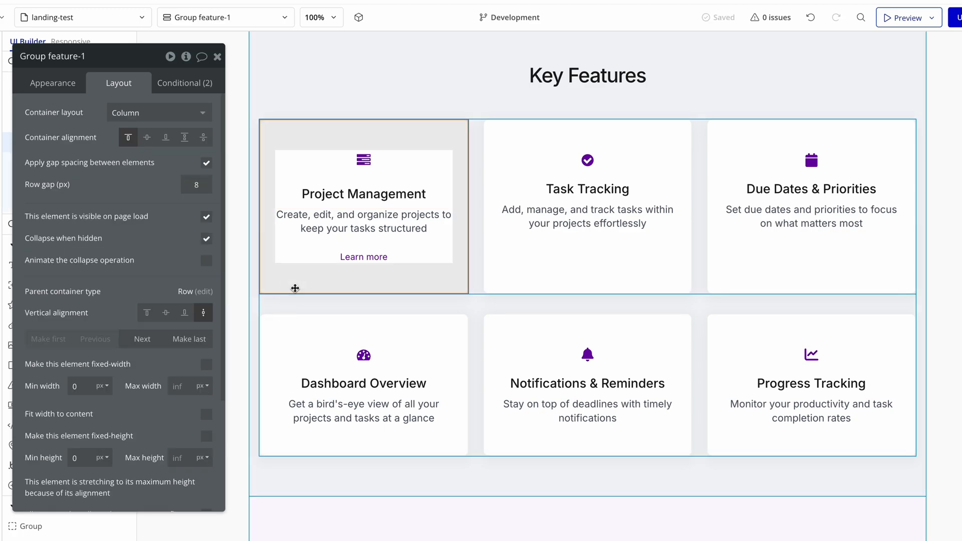
mouse_move(316, 279)
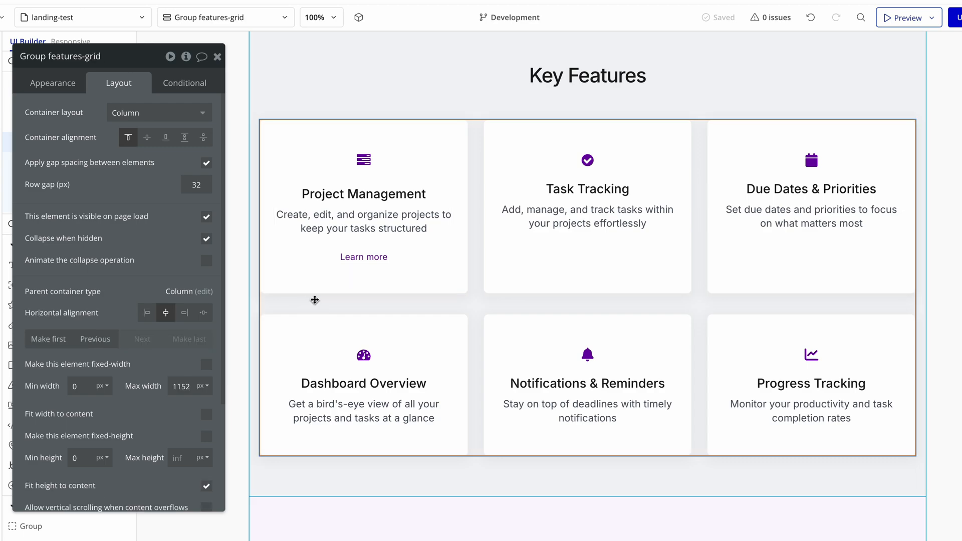
- Paste the Learn more link into the Task Tracking and Due Dates & Priorities cards, then check one
click(363, 256)
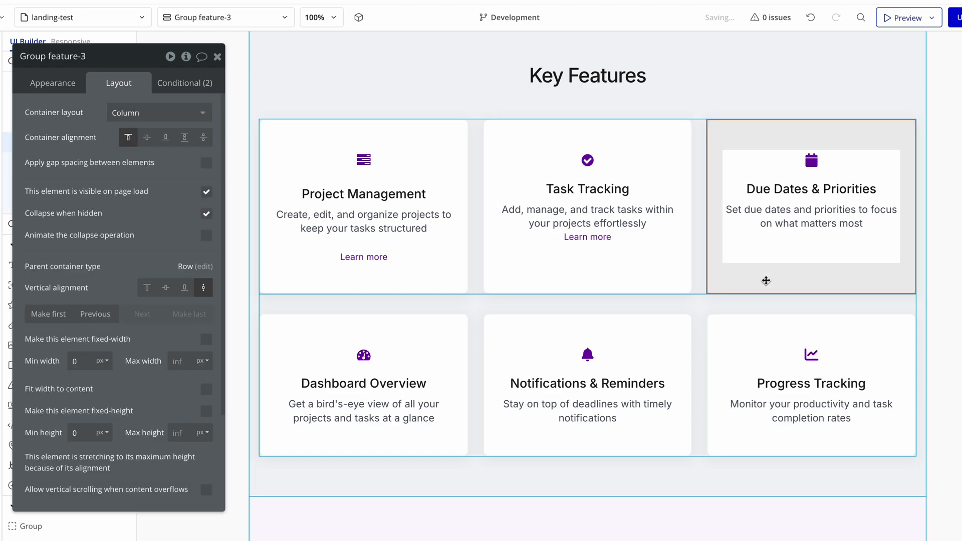
click(811, 237)
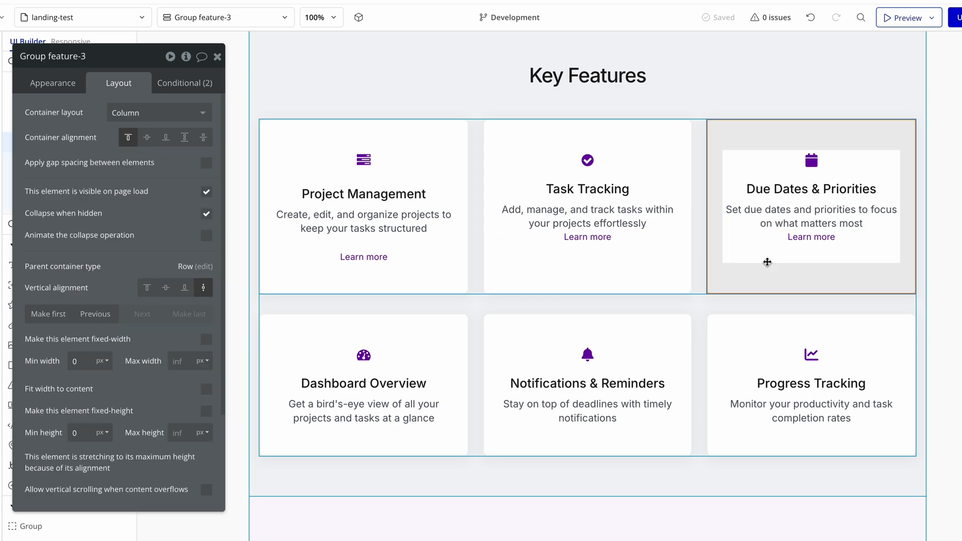
click(810, 237)
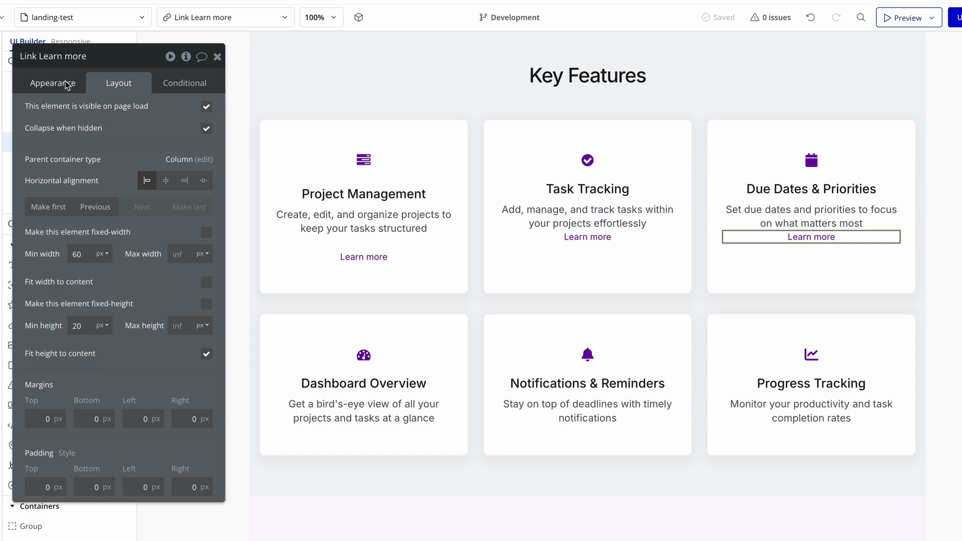
click(53, 82)
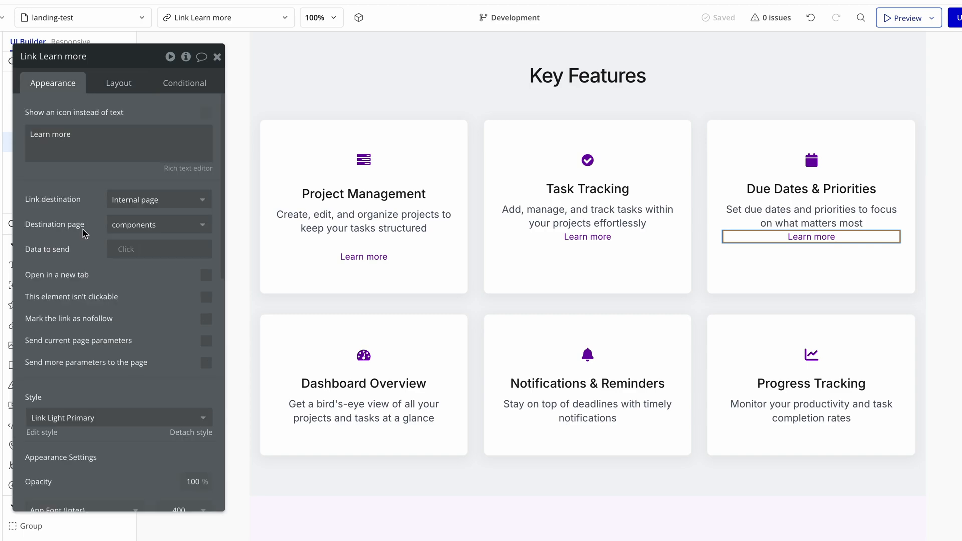
mouse_move(96, 235)
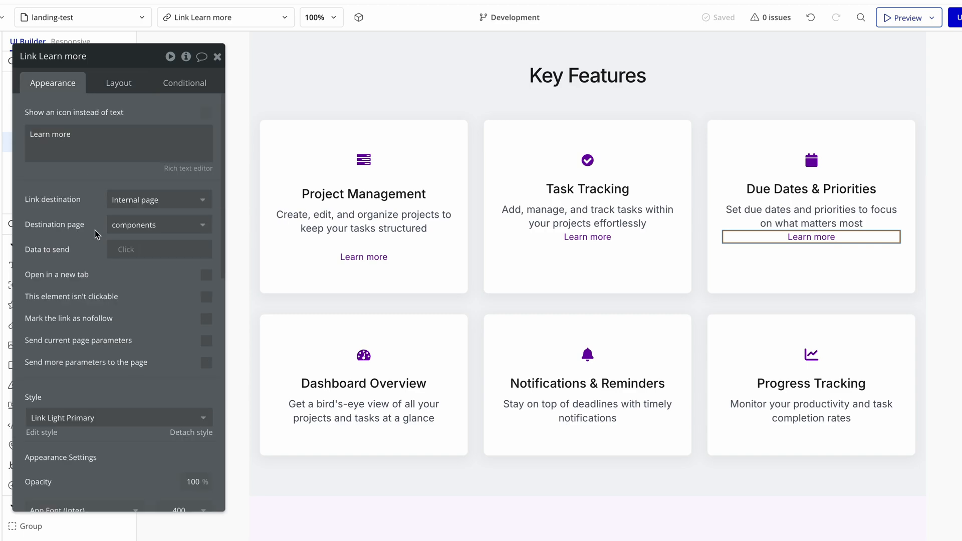